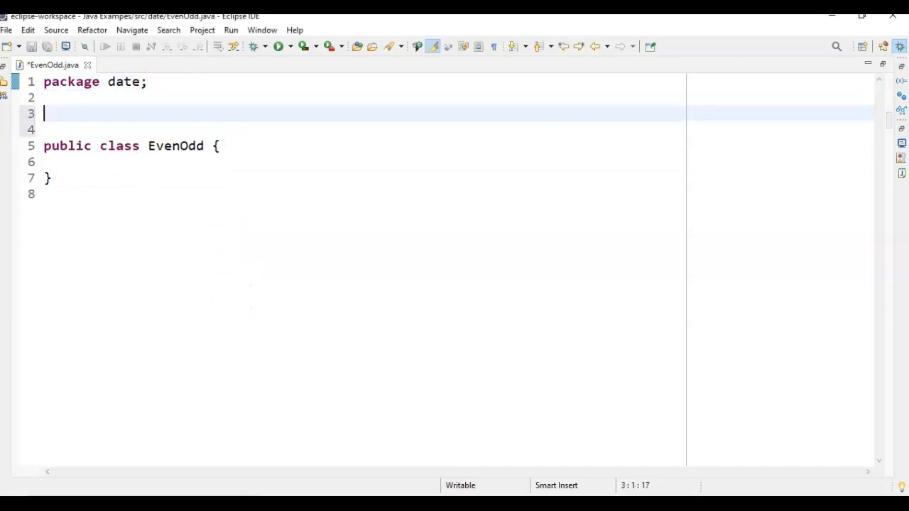
- Write the comment '// Java8 how to filter even and odd numbers' above the EvenOdd class
type("//")
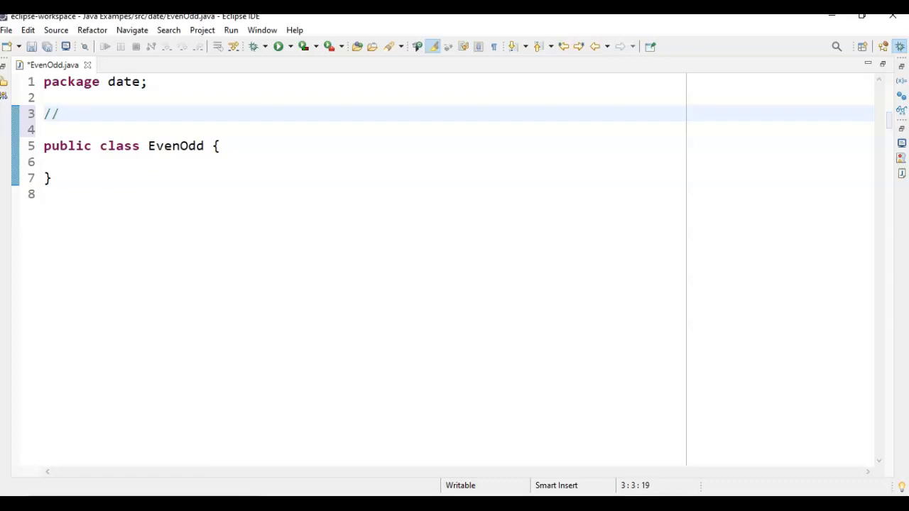
type("Java")
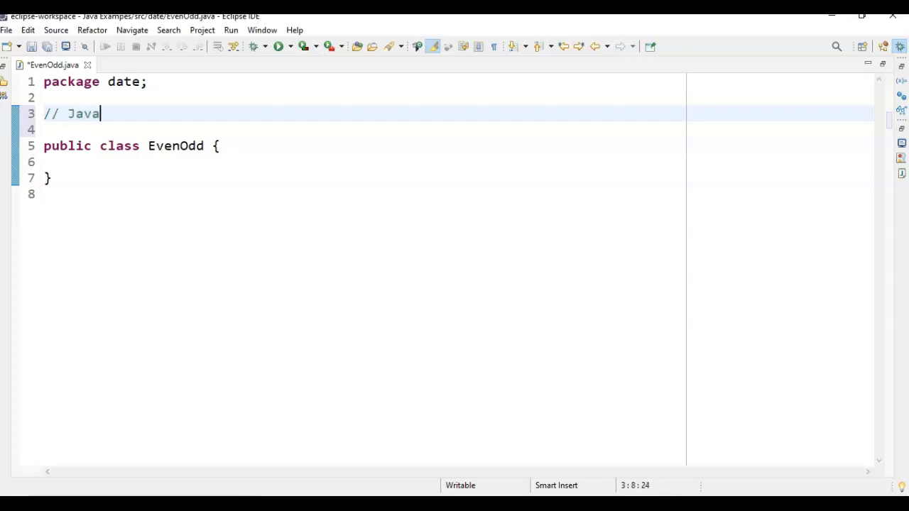
type("8")
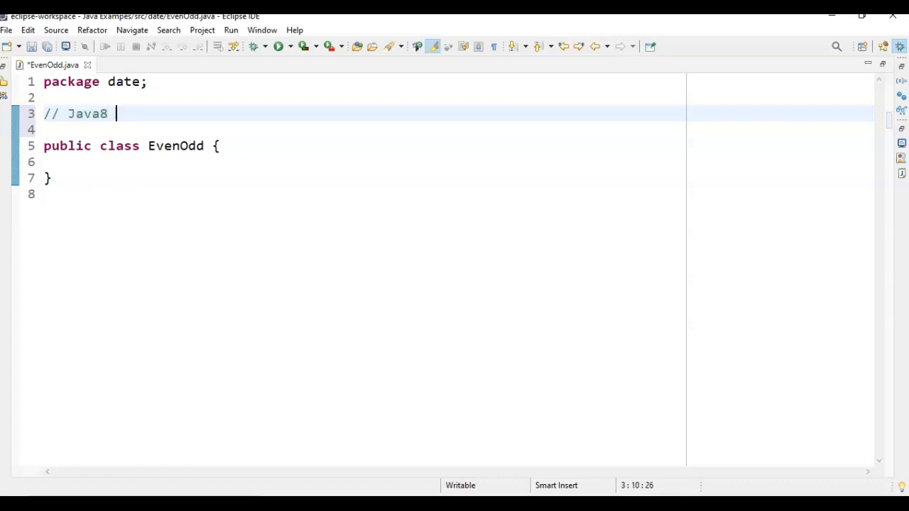
type("ho")
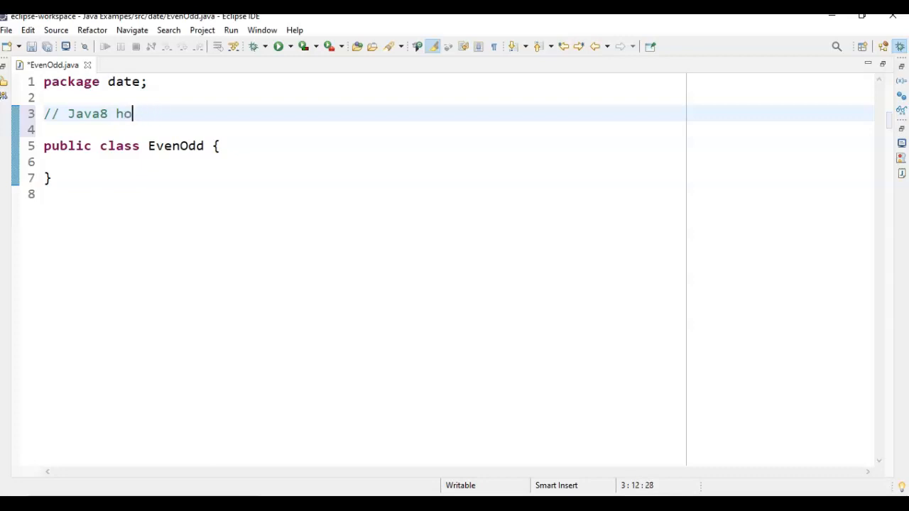
type("w to filter even")
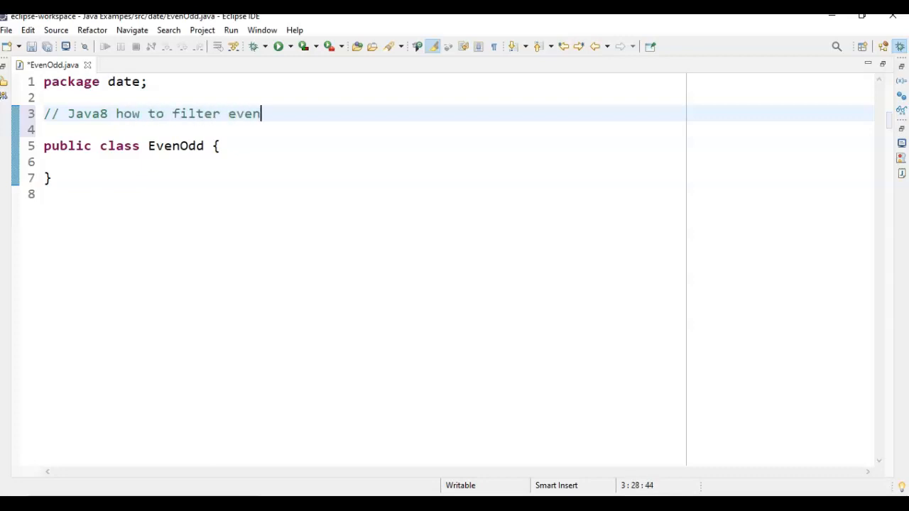
type("and odd numb")
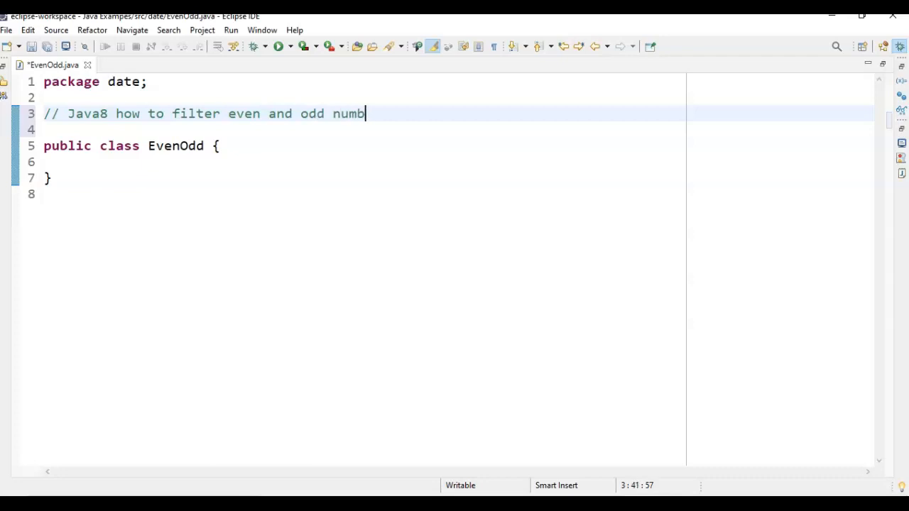
type("ers")
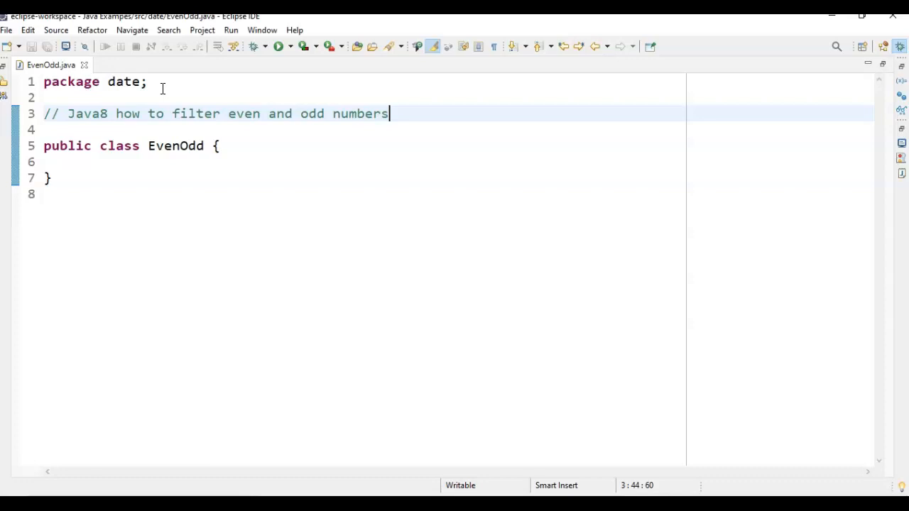
- Insert an empty main method via the template and add a //Filter comment above the class
left_click(284, 157)
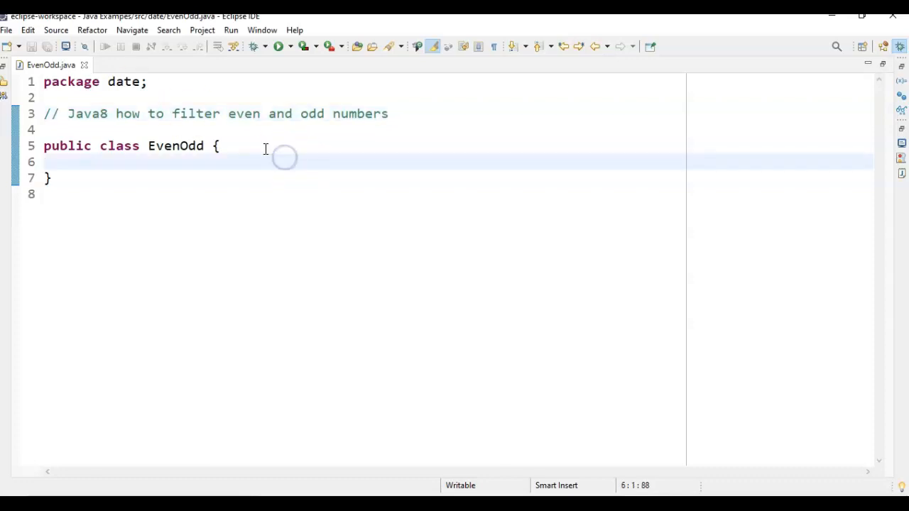
type("ma")
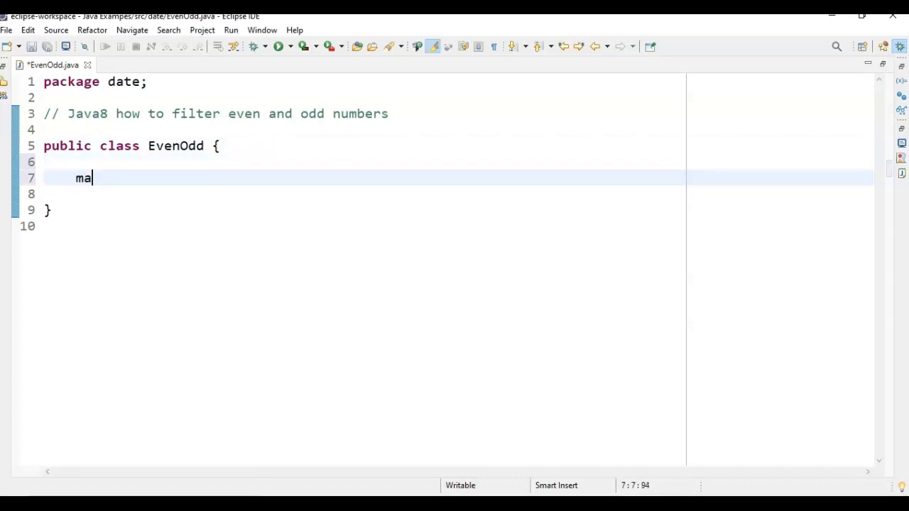
type("in(String[] args) {")
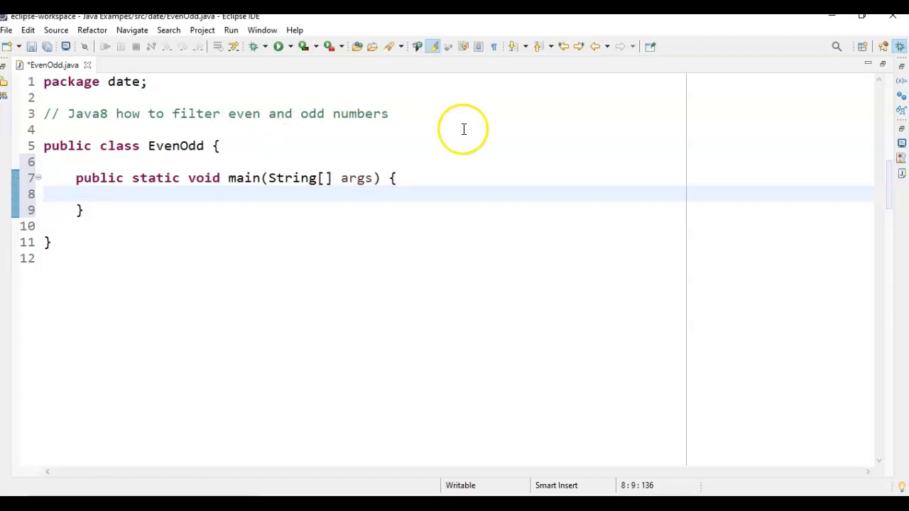
type("/")
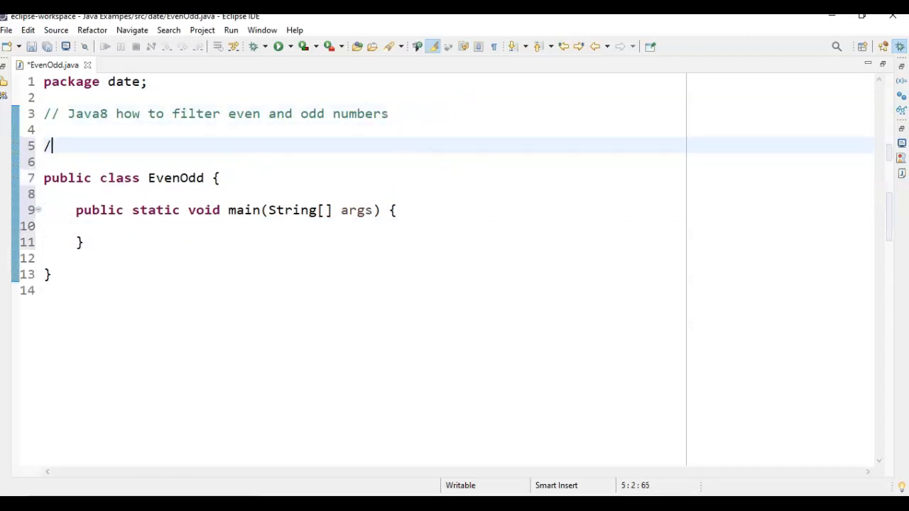
type("/Filter")
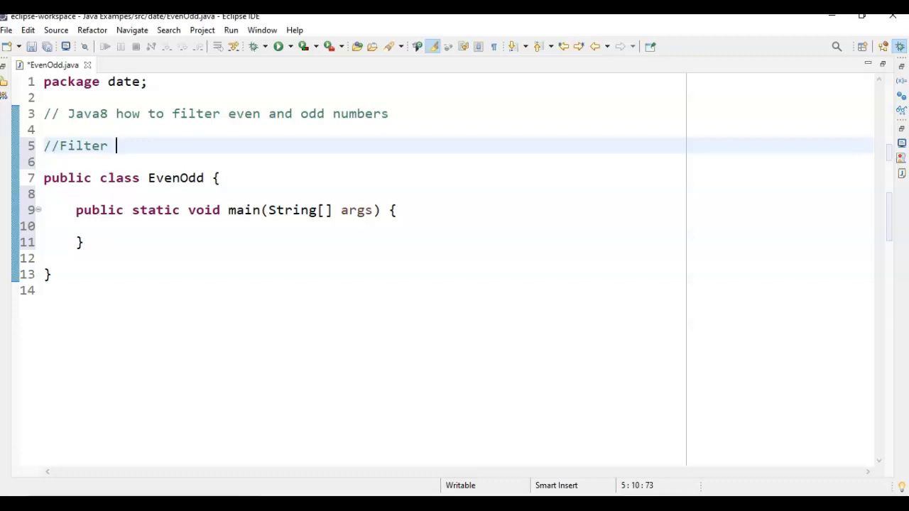
- Dismiss the Filter class suggestions and return to editing inside the main method
left_click(68, 145)
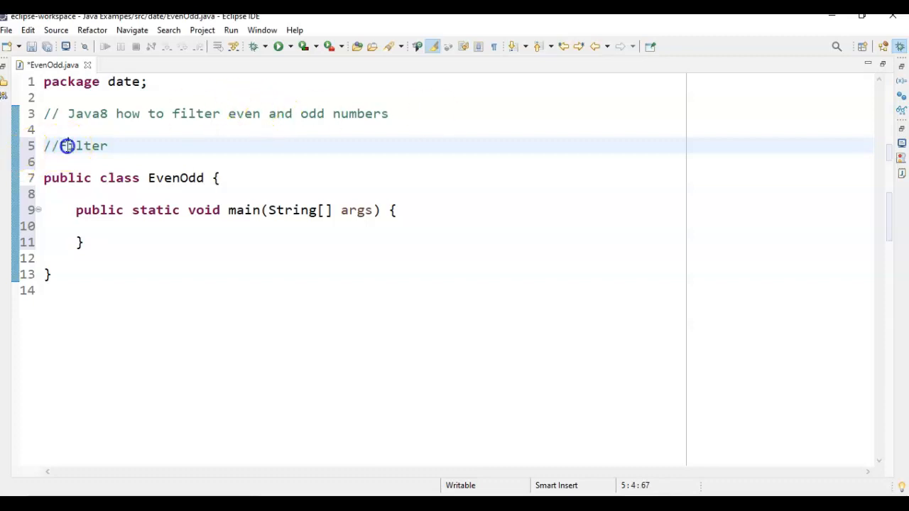
double_click(82, 145)
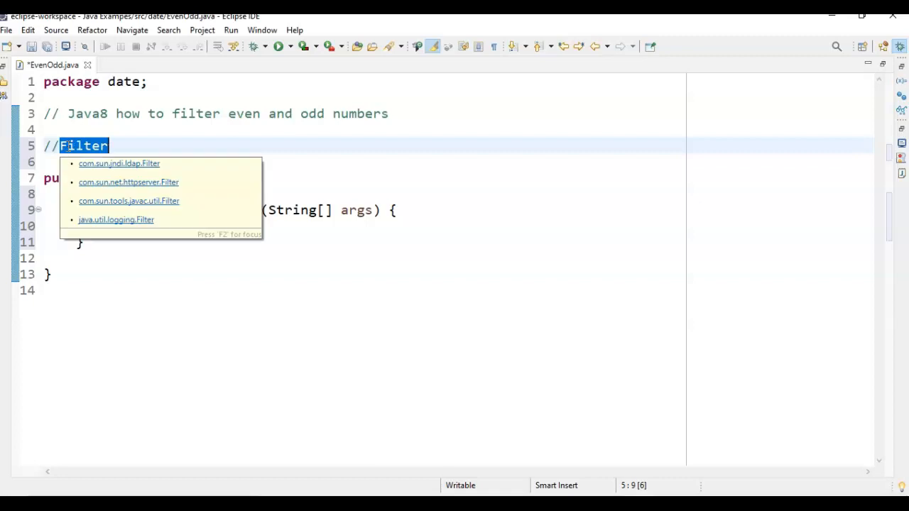
key("Escape")
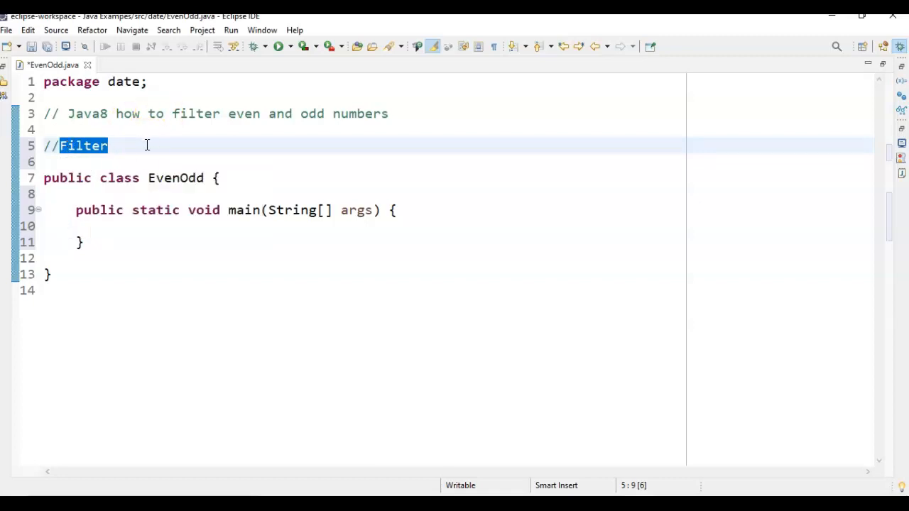
left_click(132, 156)
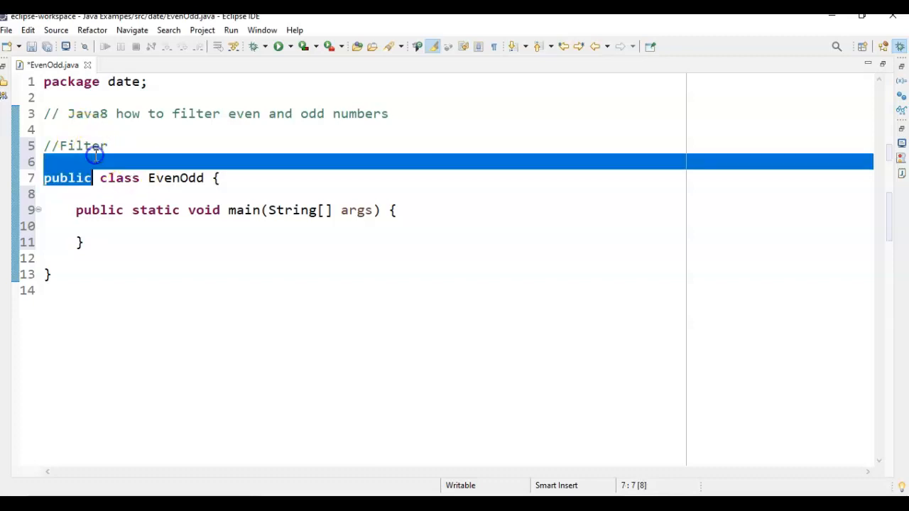
double_click(82, 145)
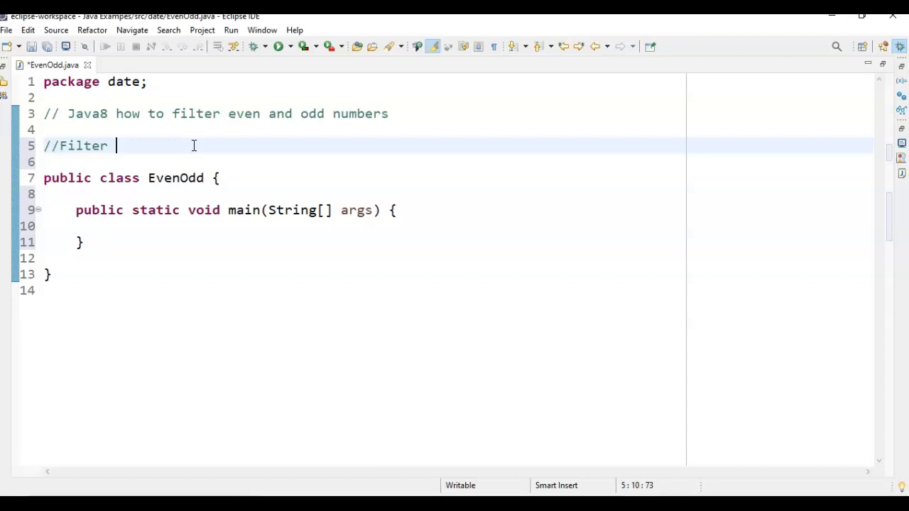
double_click(82, 145)
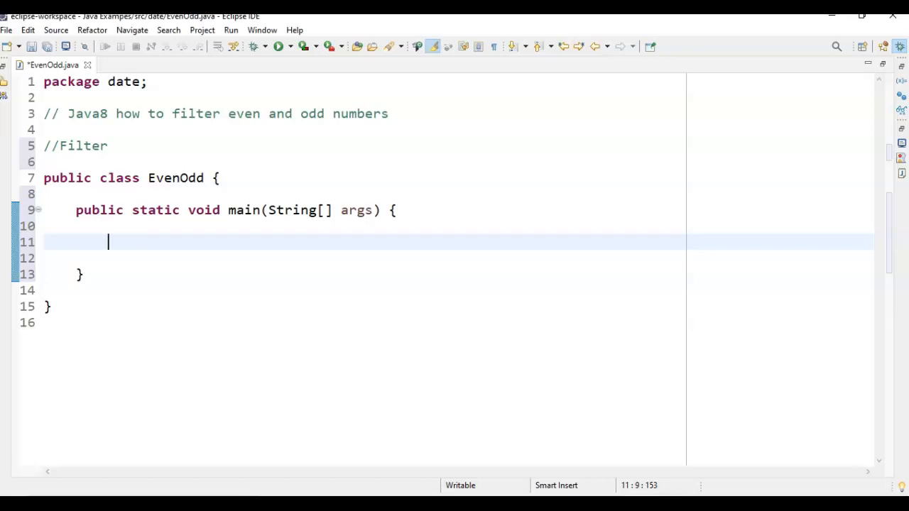
- Declare List<Integer> list = Arrays.asList(...) using content assist, importing Arrays
type("List")
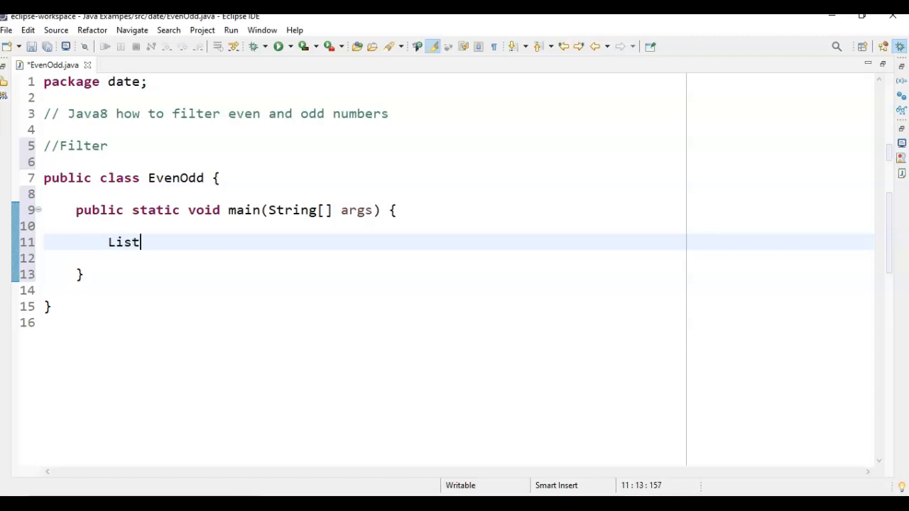
type("<Inte>")
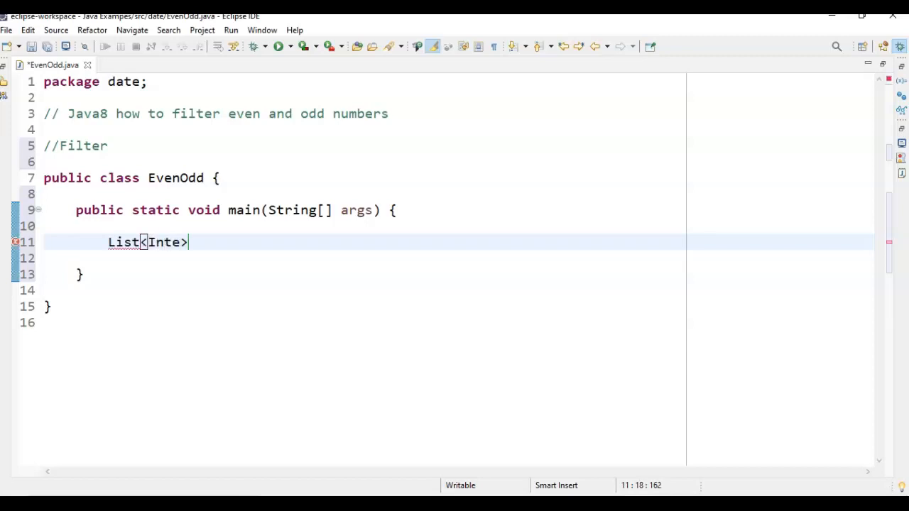
type("ger")
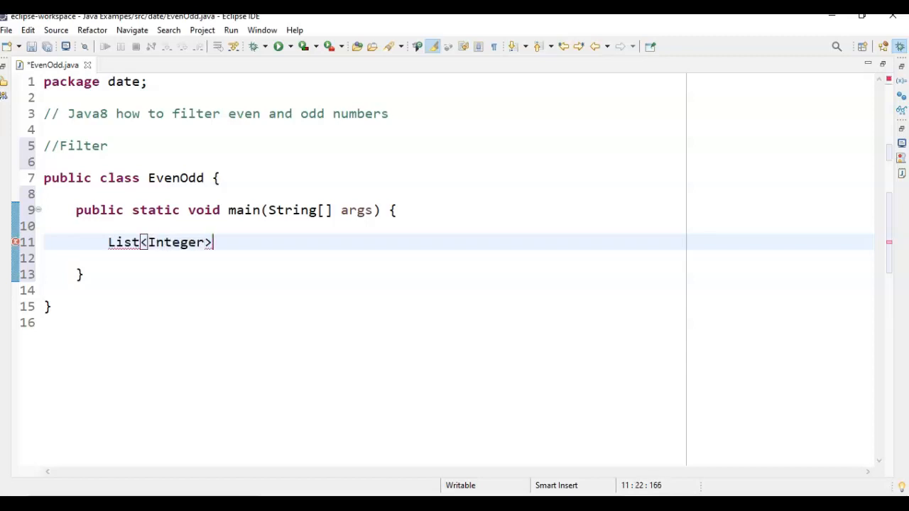
type("list=")
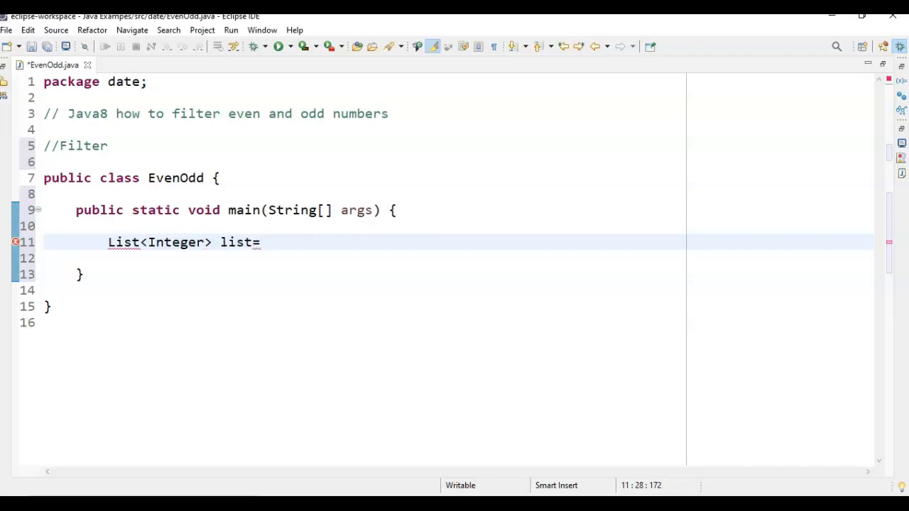
type("arrays.")
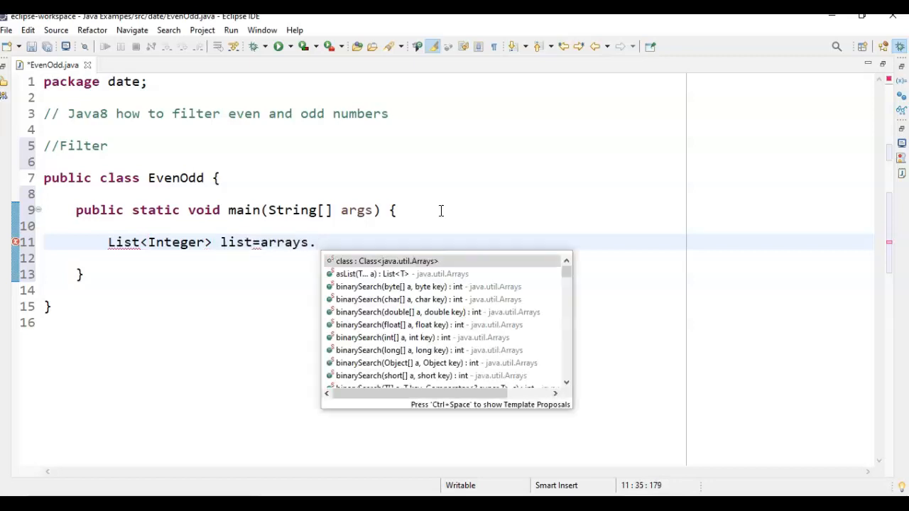
left_click(349, 273)
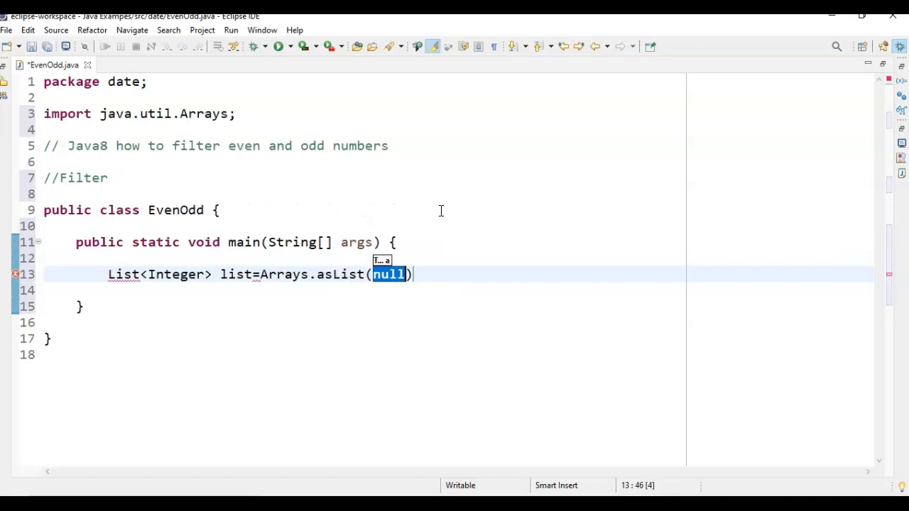
- Fill the asList call with the values 1, 3, 4, 2, 8, 13
type("12,")
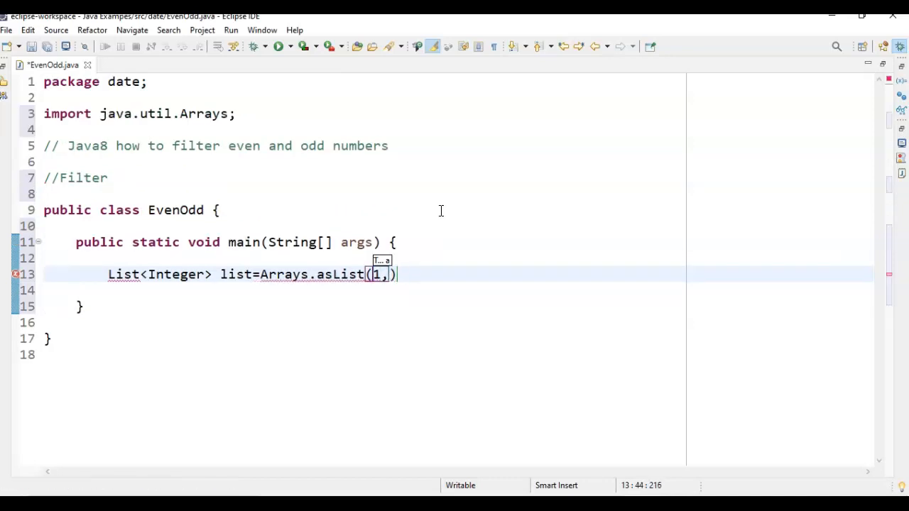
type("3,4")
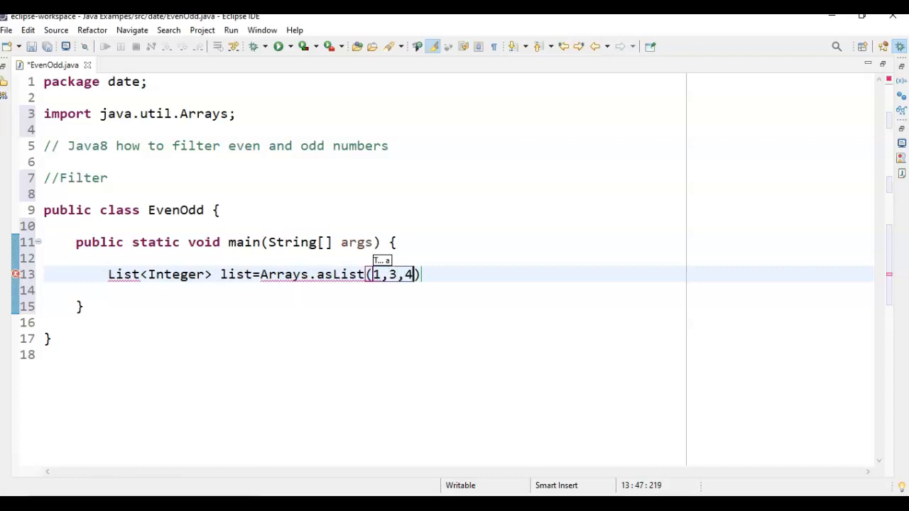
type(",2,8")
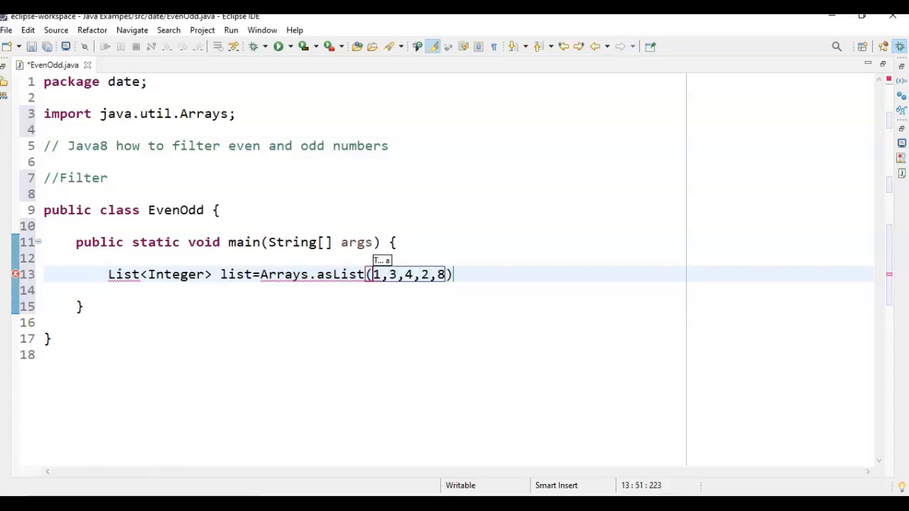
type(",")
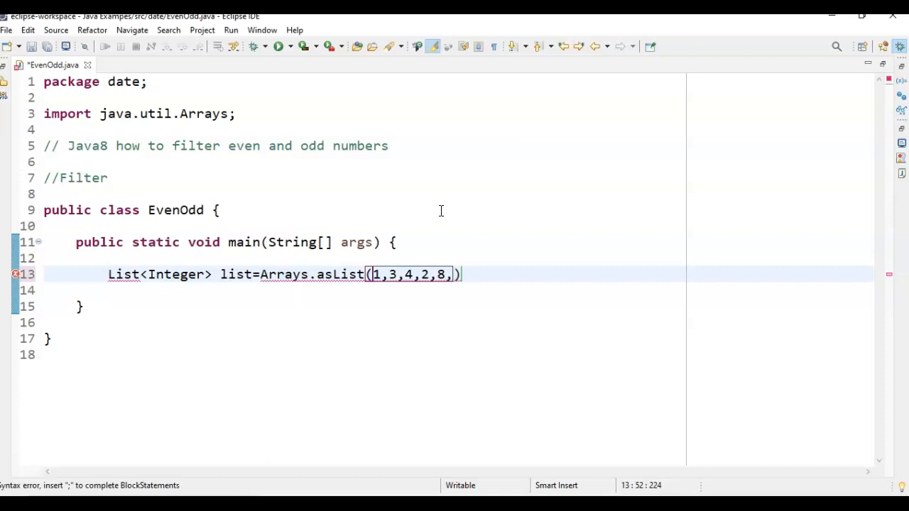
type("13")
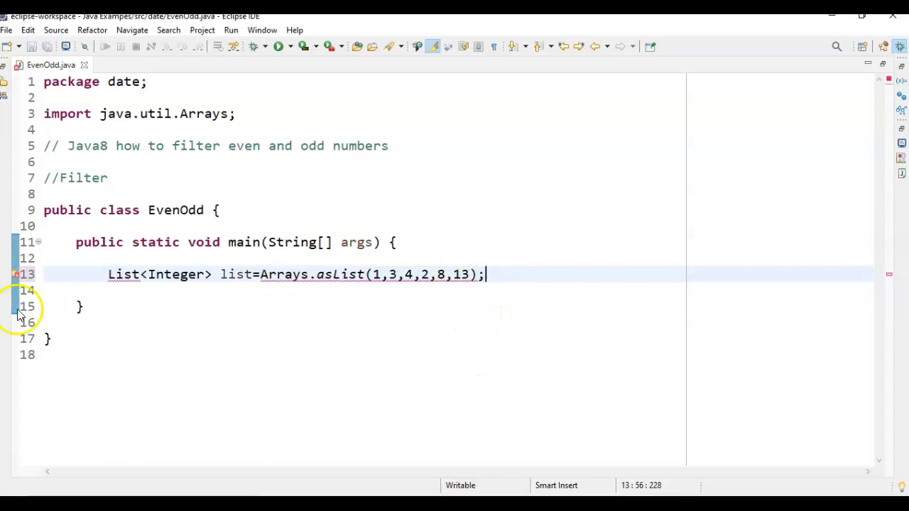
- Quick-fix the unresolved List type by importing java.util.List
right_click(17, 294)
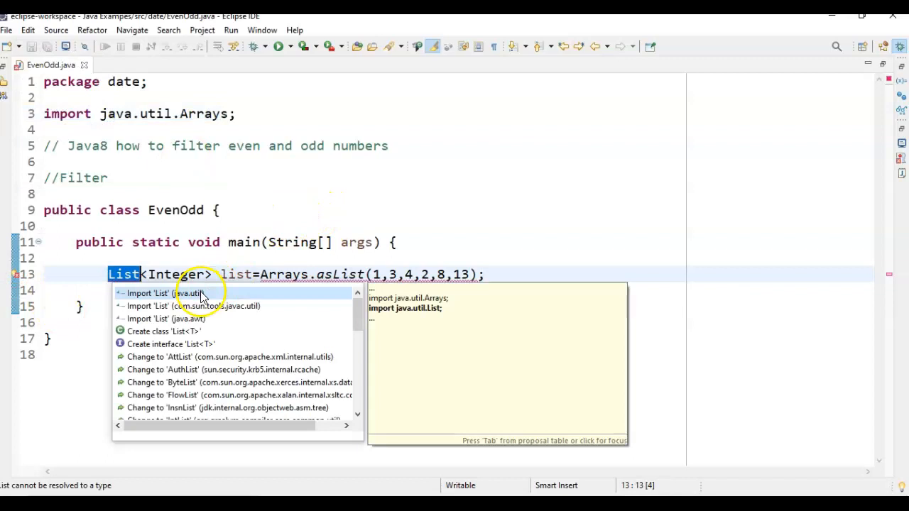
left_click(166, 292)
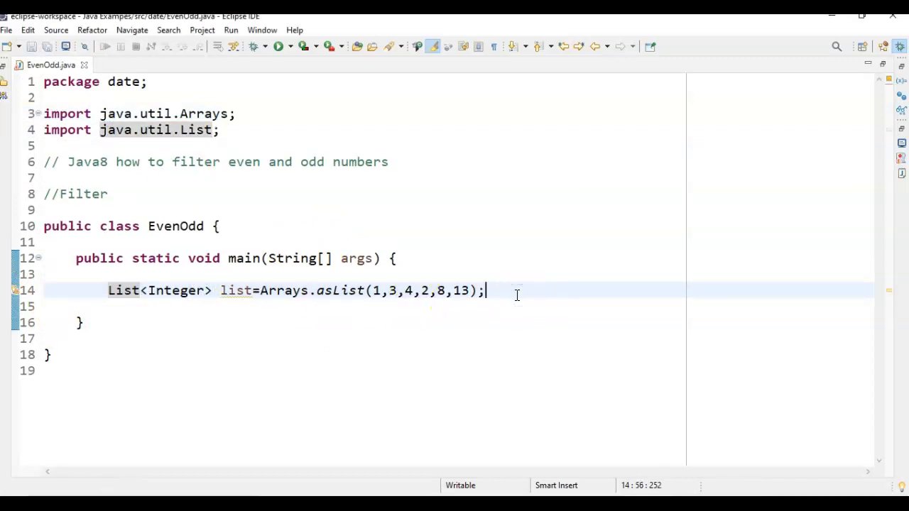
- Declare List<Integer> odd = list.stream().filter(...) using content assist
type("Lis")
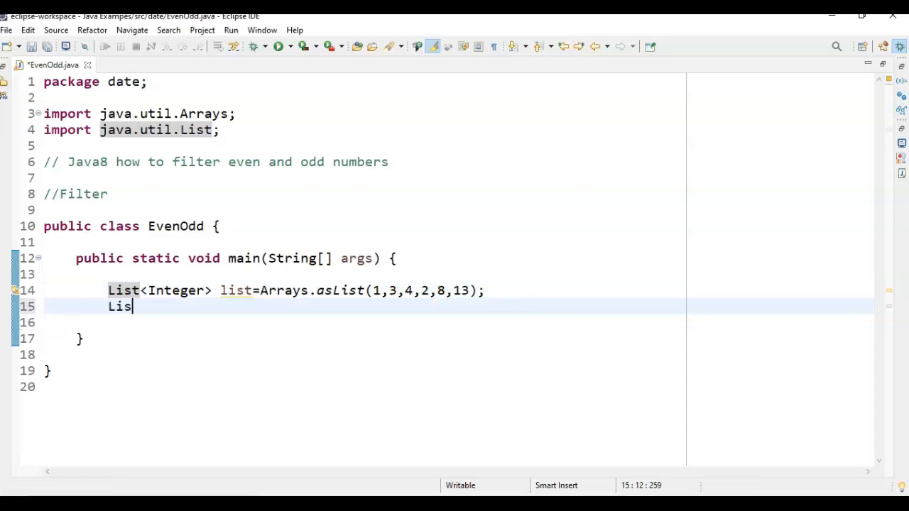
type("t<Integer>")
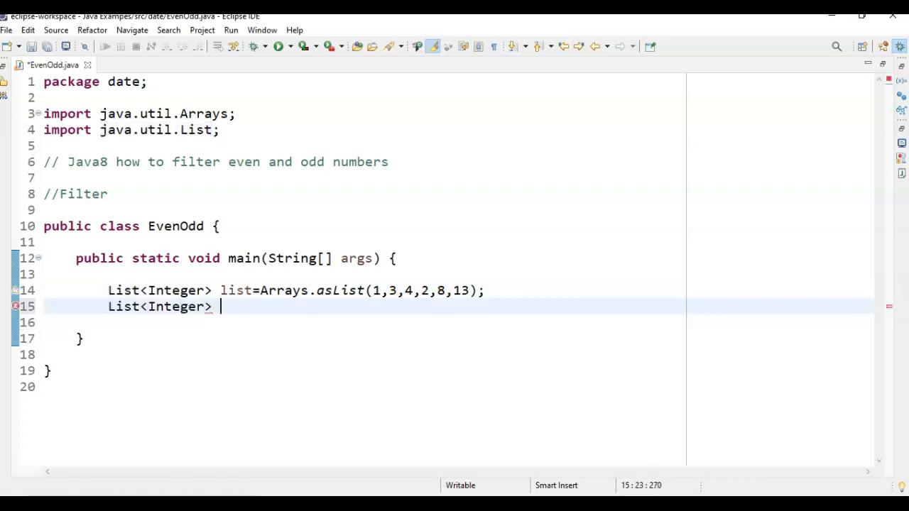
type("odd=")
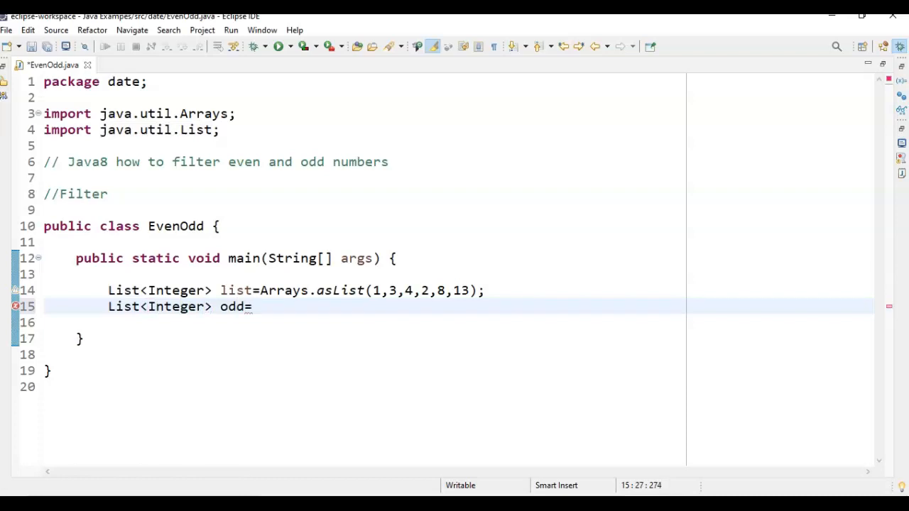
type("l")
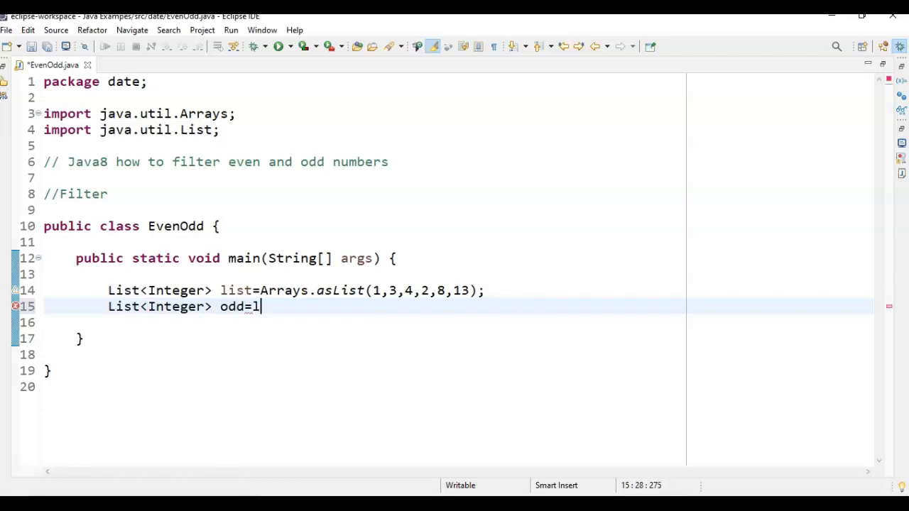
type("ist.filte")
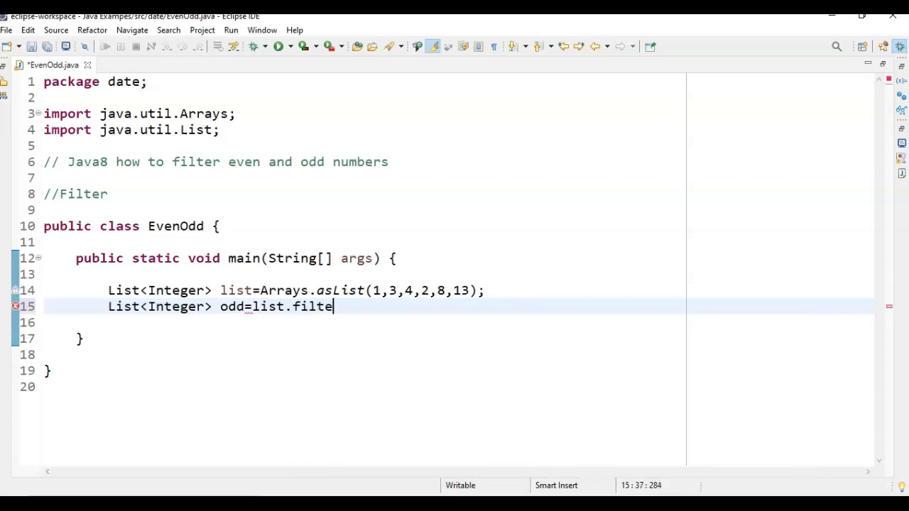
key("BackSpace")
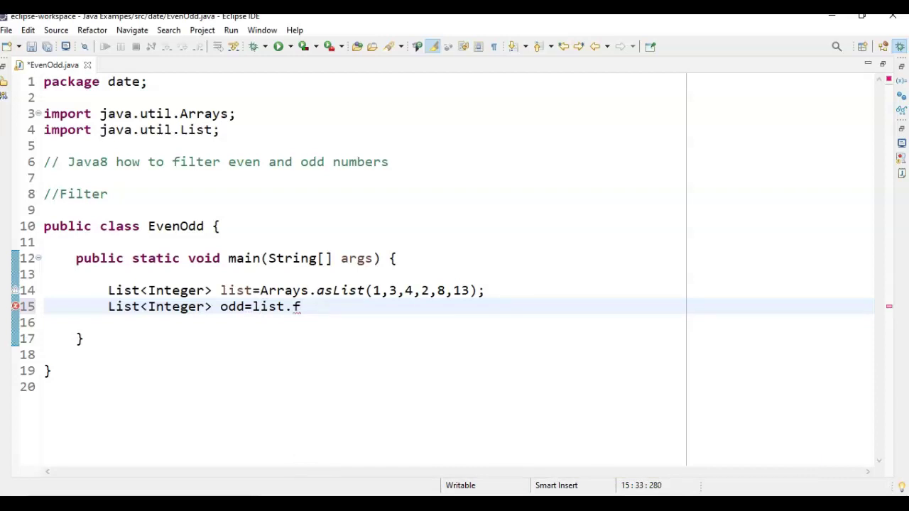
type("st")
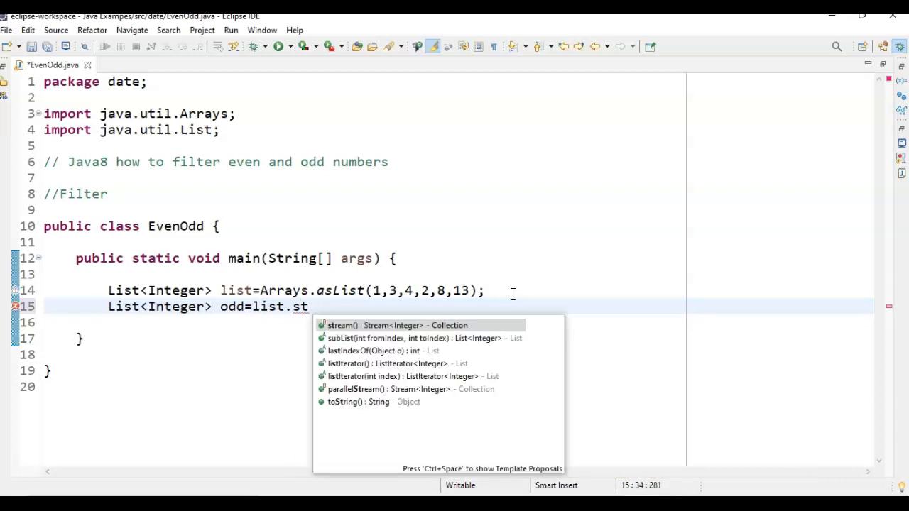
left_click(347, 325)
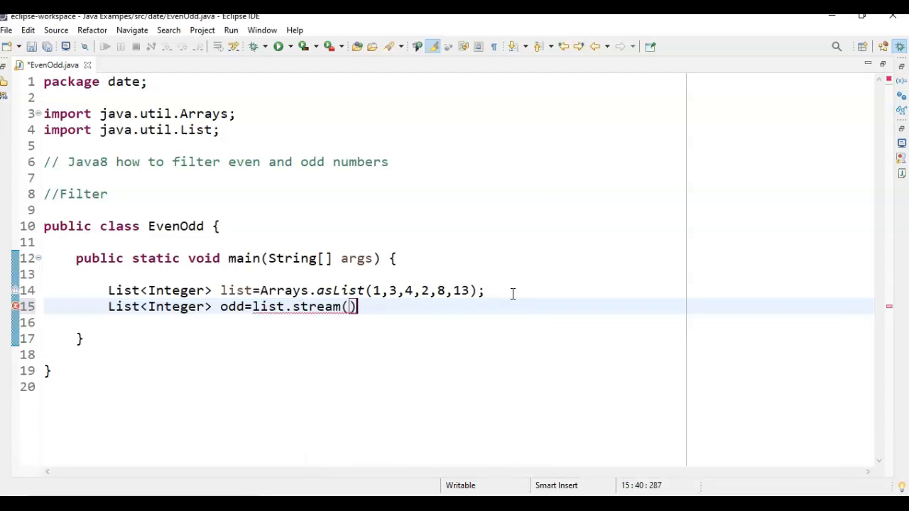
type(".")
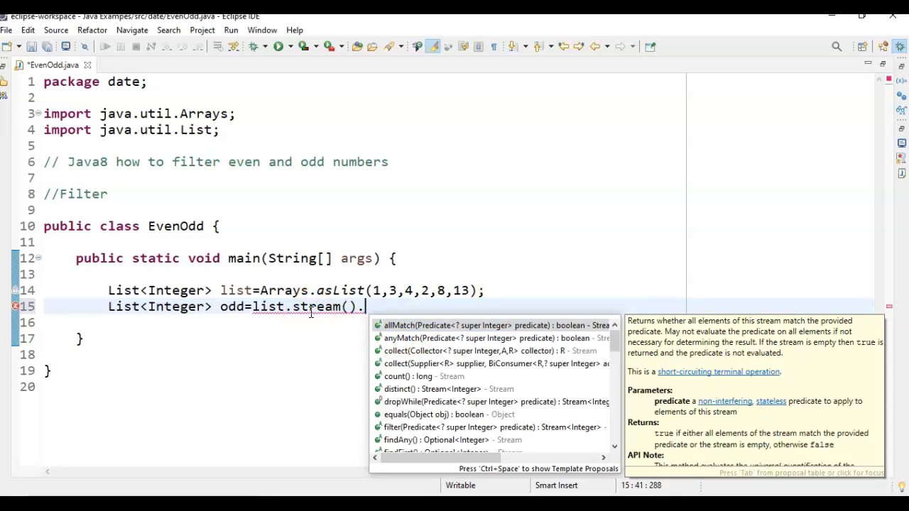
type("fi")
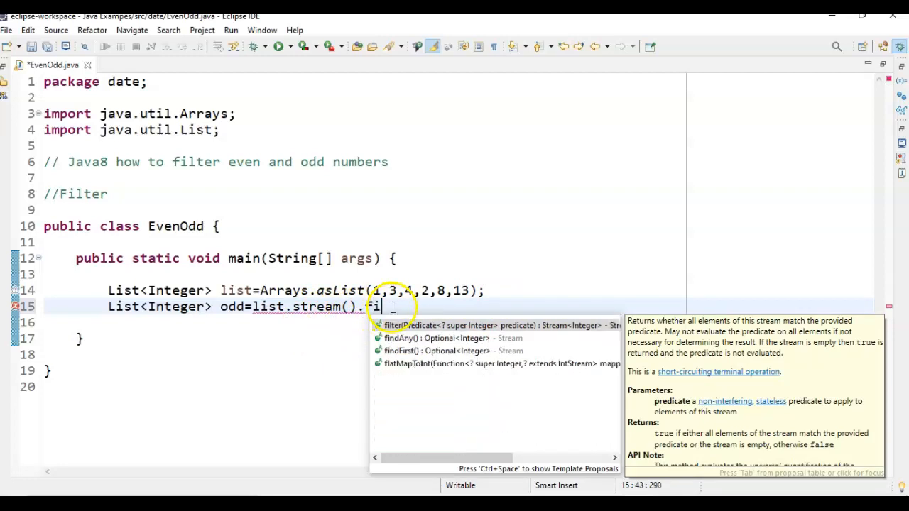
left_click(402, 323)
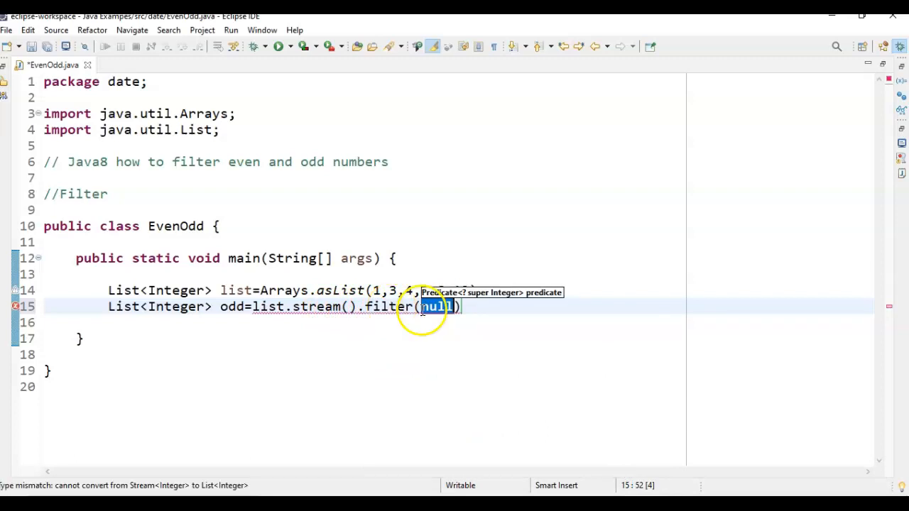
- Give filter the lambda n->n%2!=0, end the statement and save the file
key("Ctrl+Space")
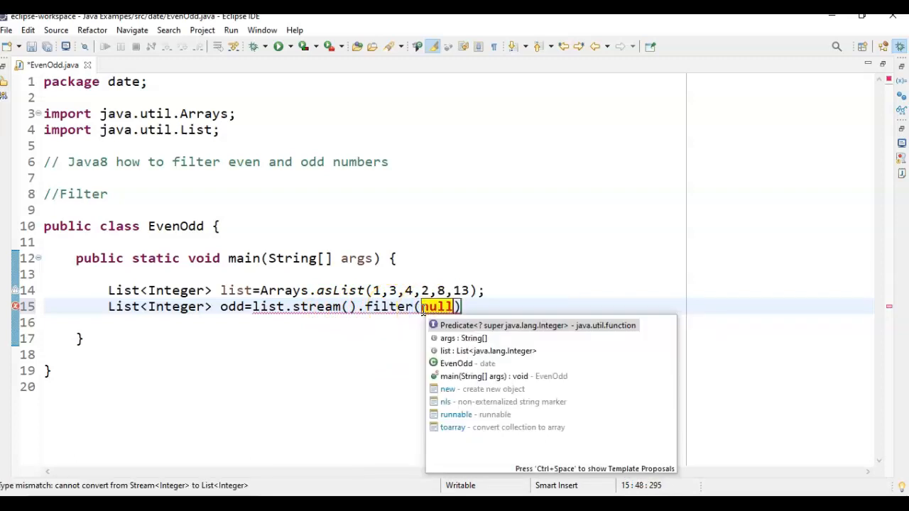
mouse_move(468, 326)
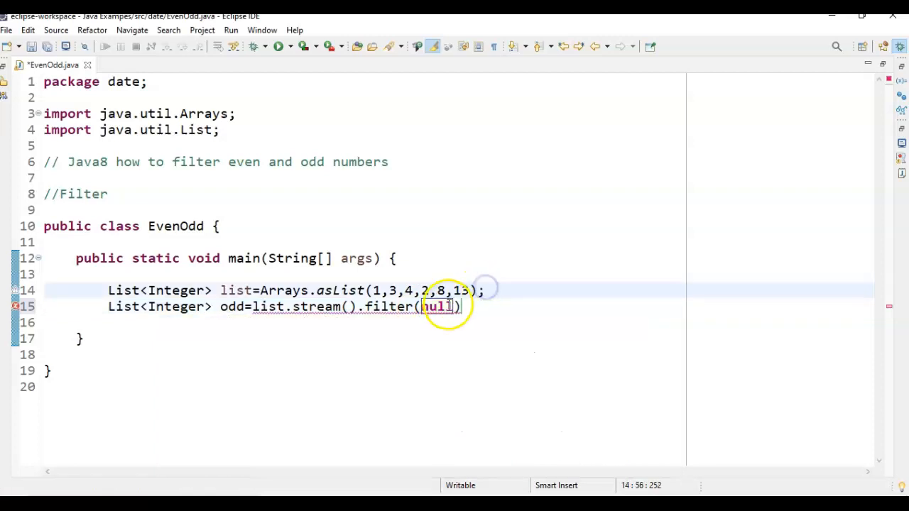
double_click(437, 307)
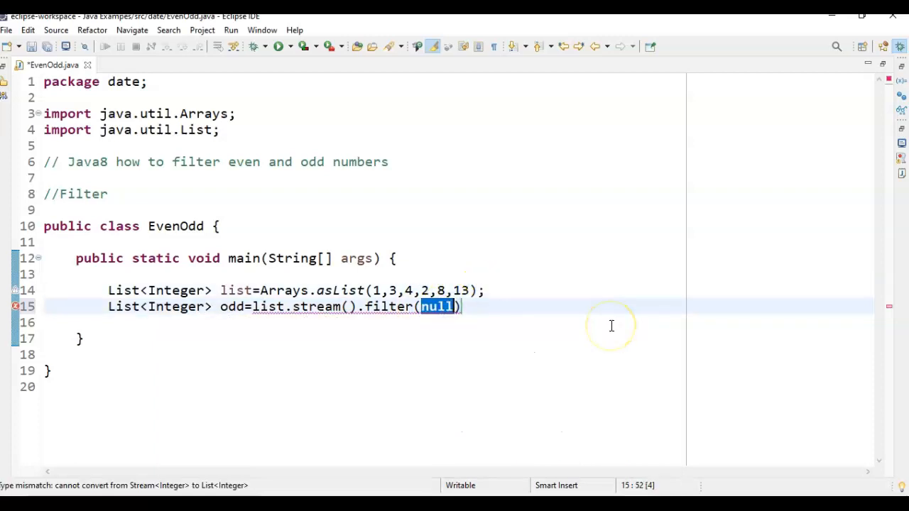
type("n")
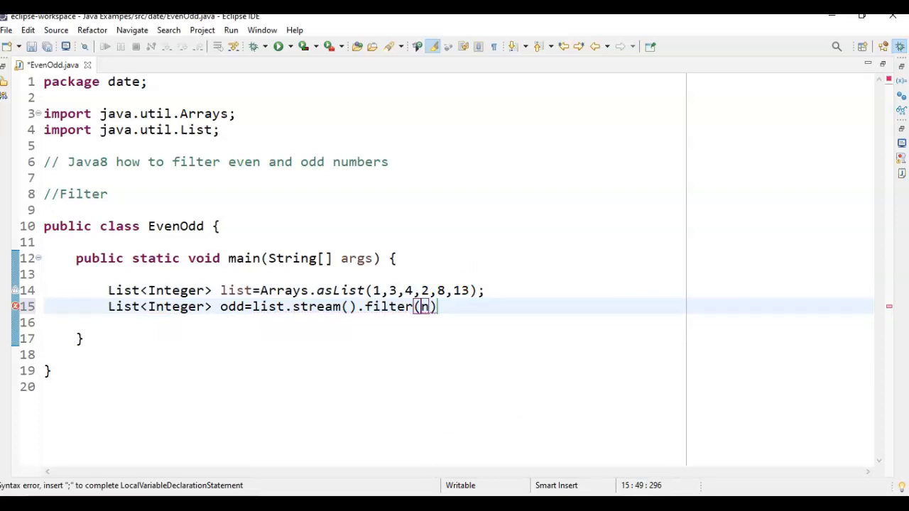
type("->n")
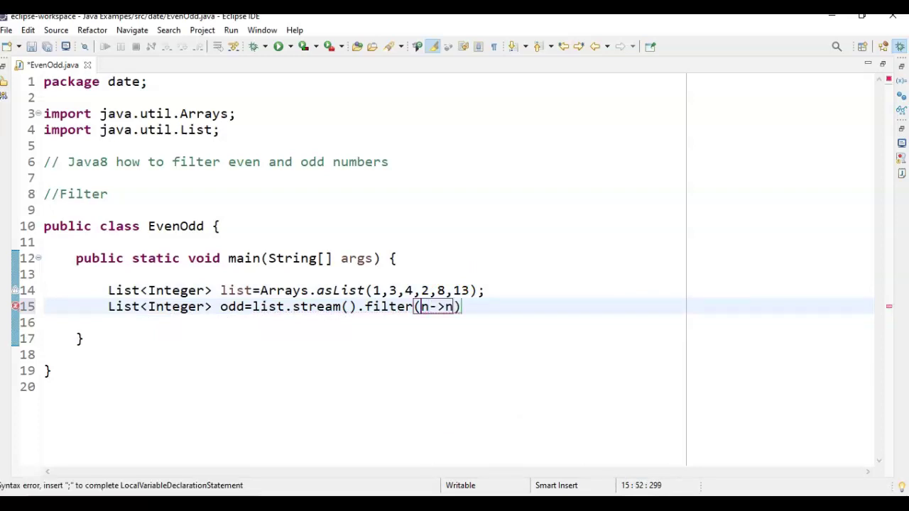
type("%2!=")
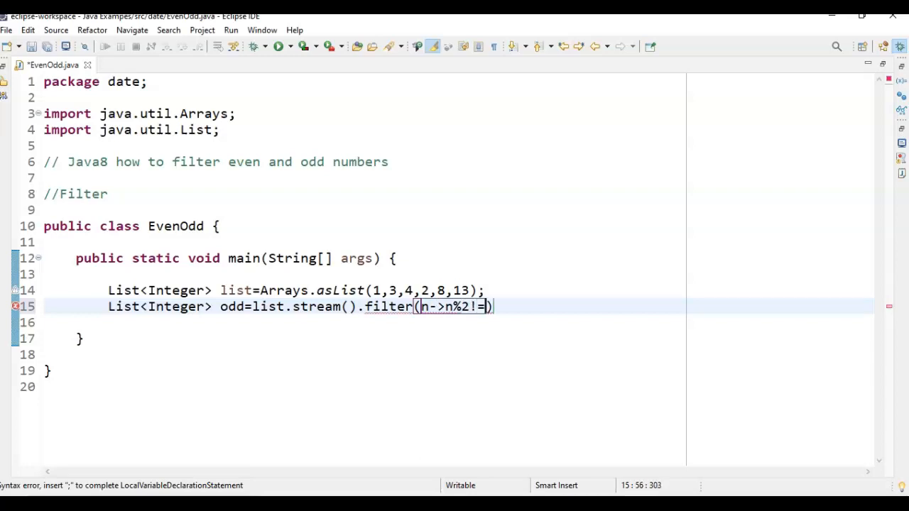
type("0")
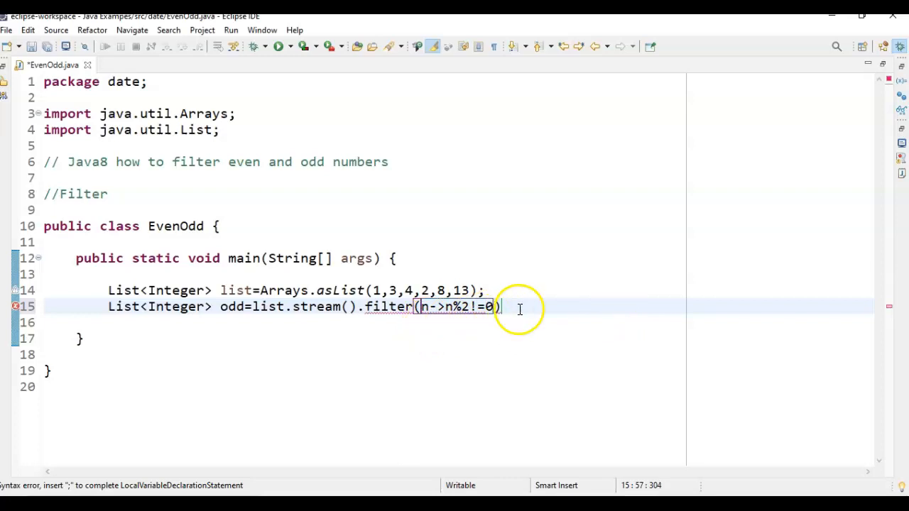
type(";")
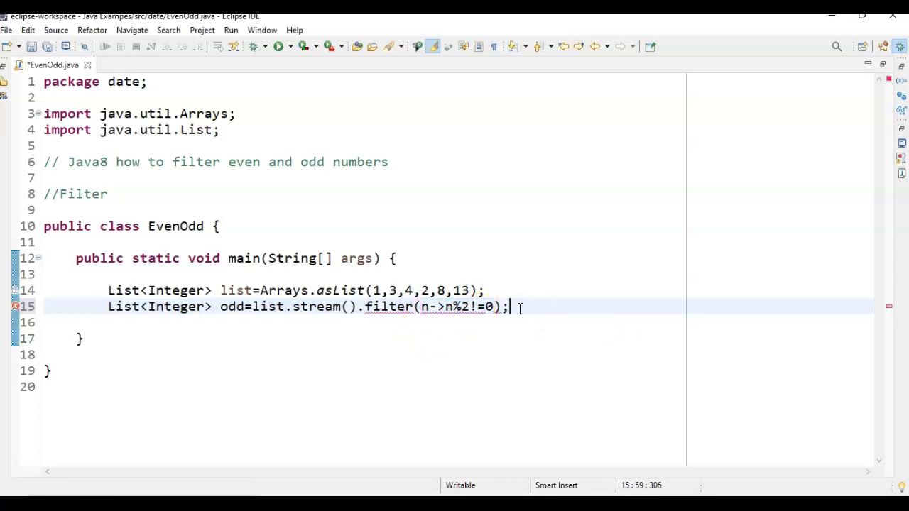
key("ctrl+s")
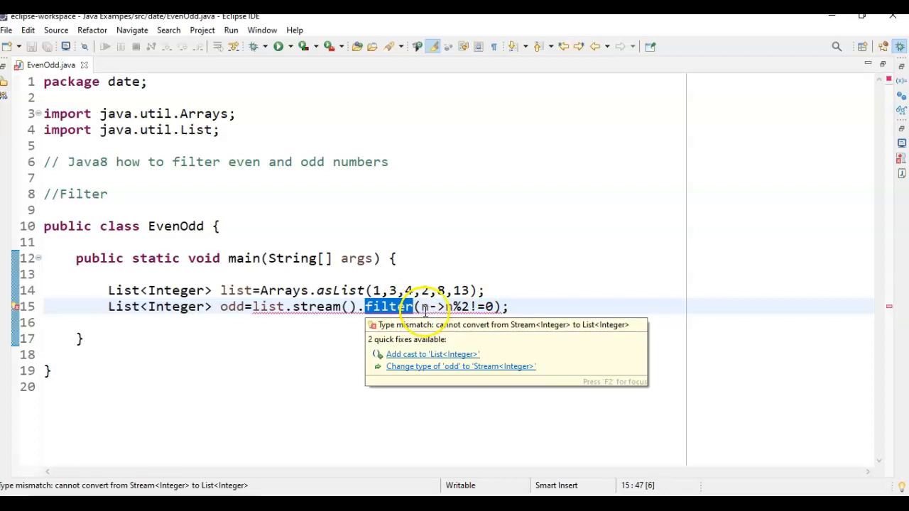
- Append .collect(Collectors.toList()) after the filter call, importing Collectors
left_click(452, 307)
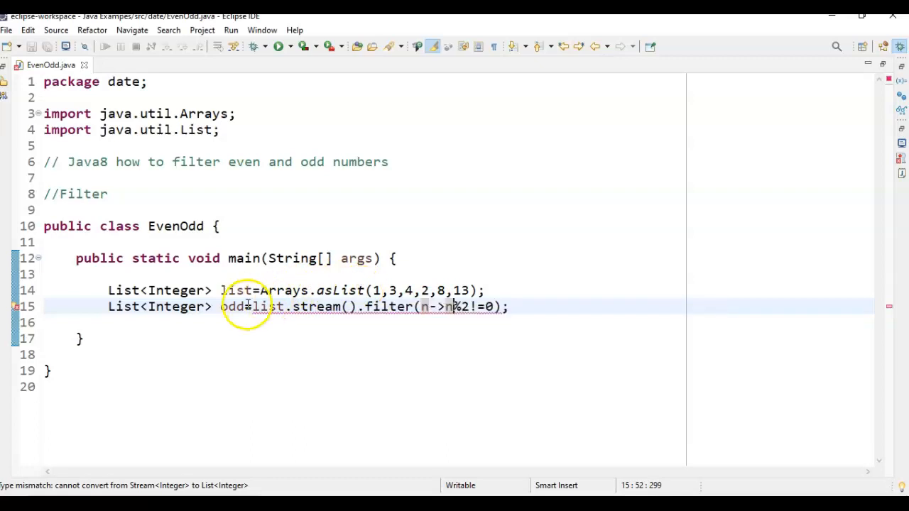
mouse_move(227, 310)
type(".collect()")
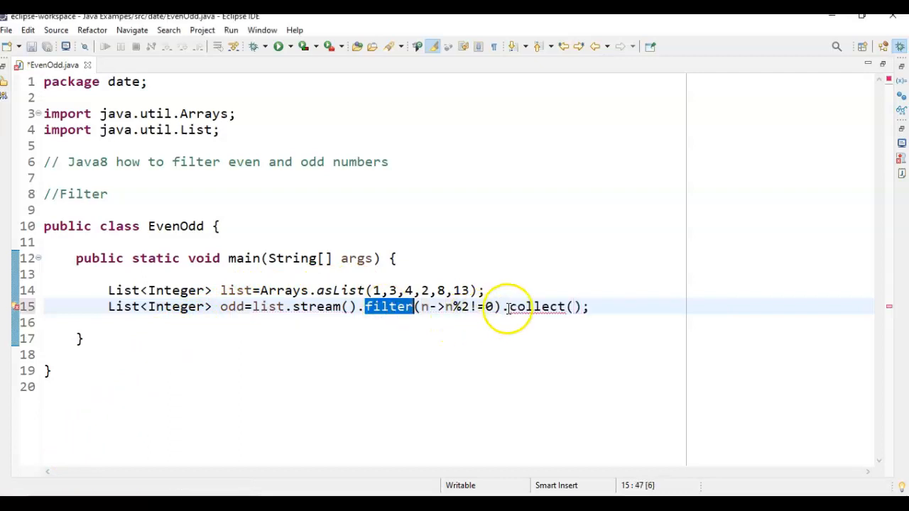
mouse_move(485, 307)
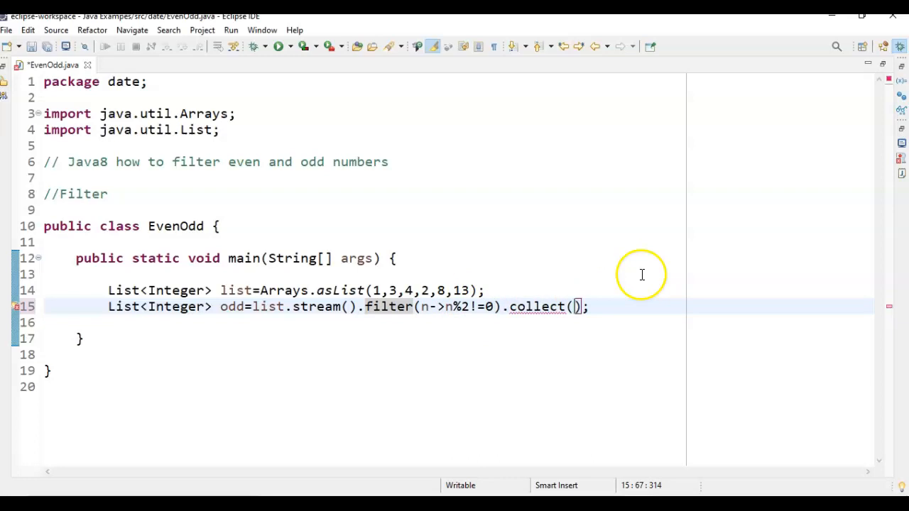
type("Collectors.toList(")
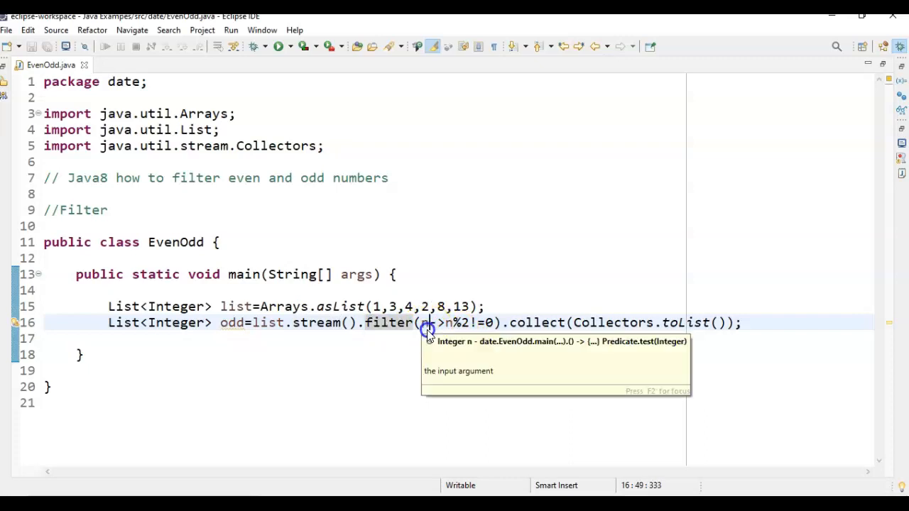
mouse_move(529, 294)
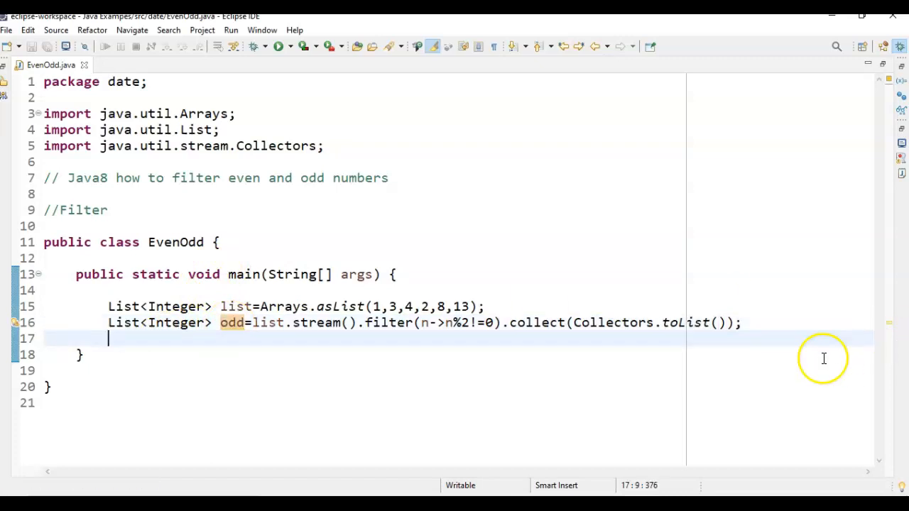
- Declare List<Integer> even = list.stream().filter(n->n%2==0) on a new line
key("Return")
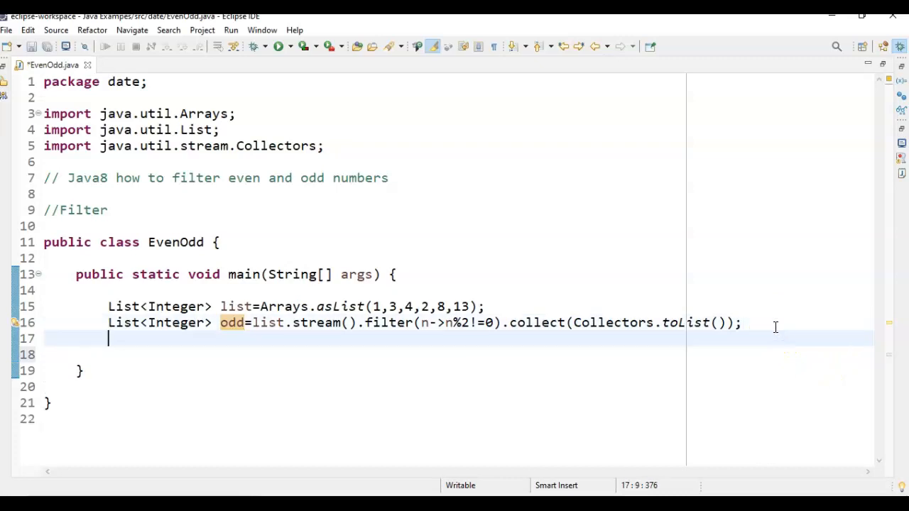
type("List<>")
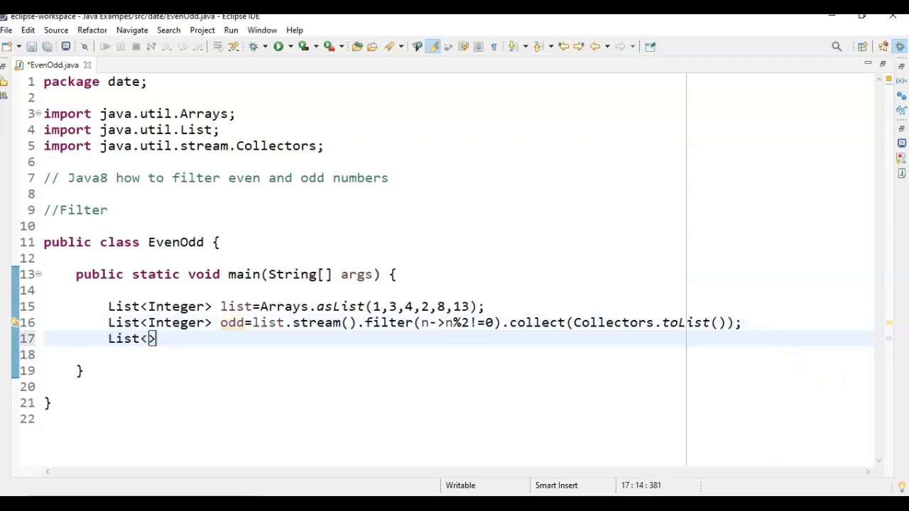
type("Integer")
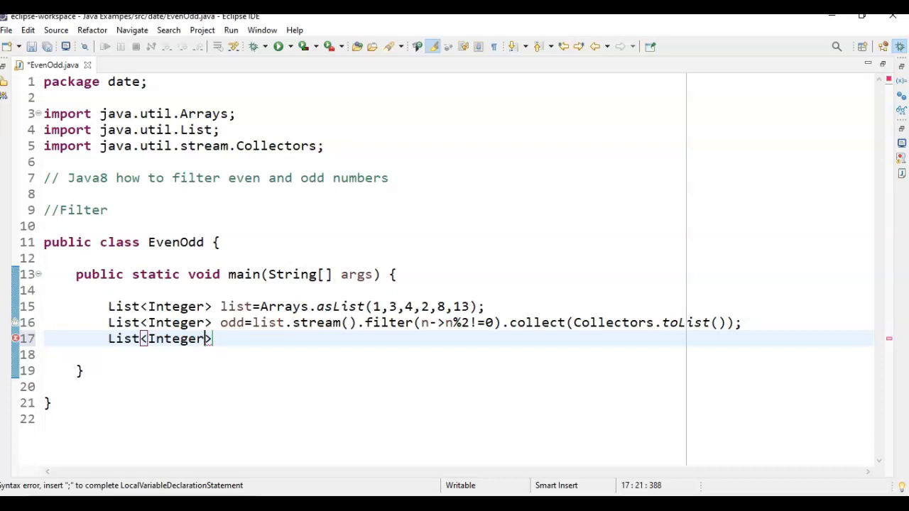
type("even")
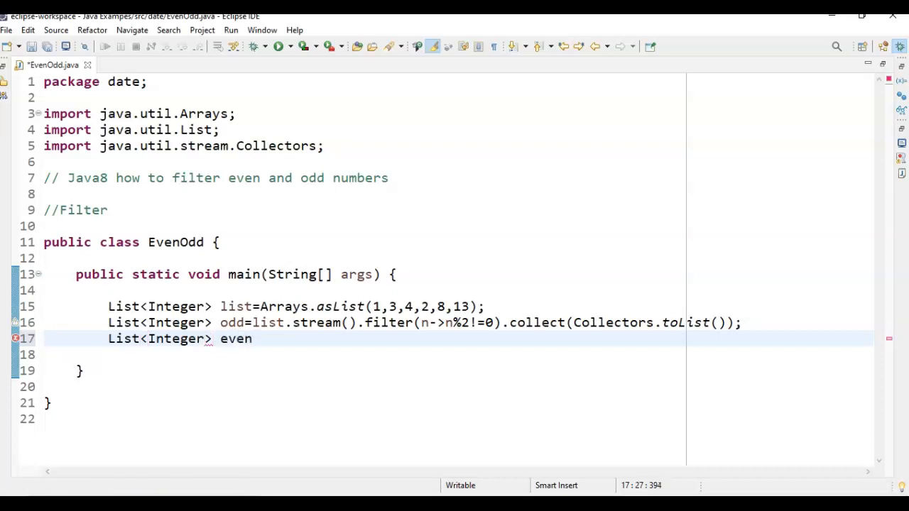
type("=list.stream(")
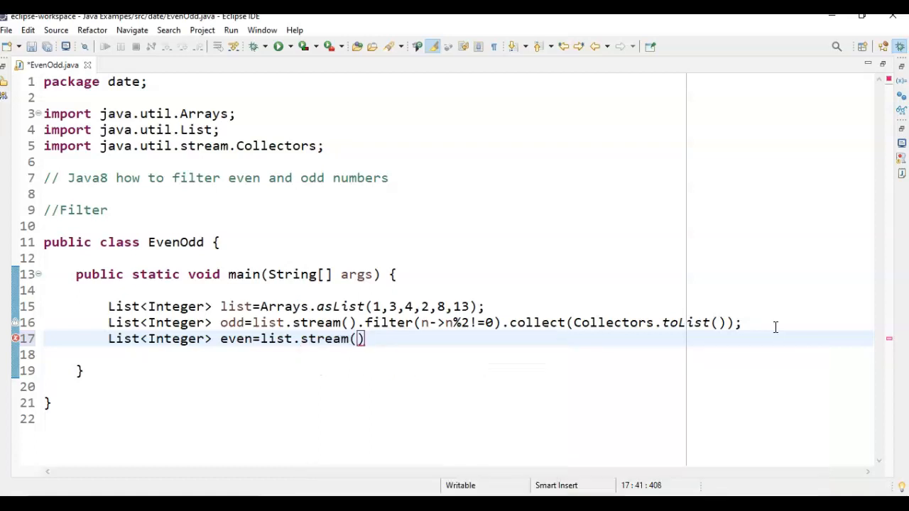
type(".filter(null")
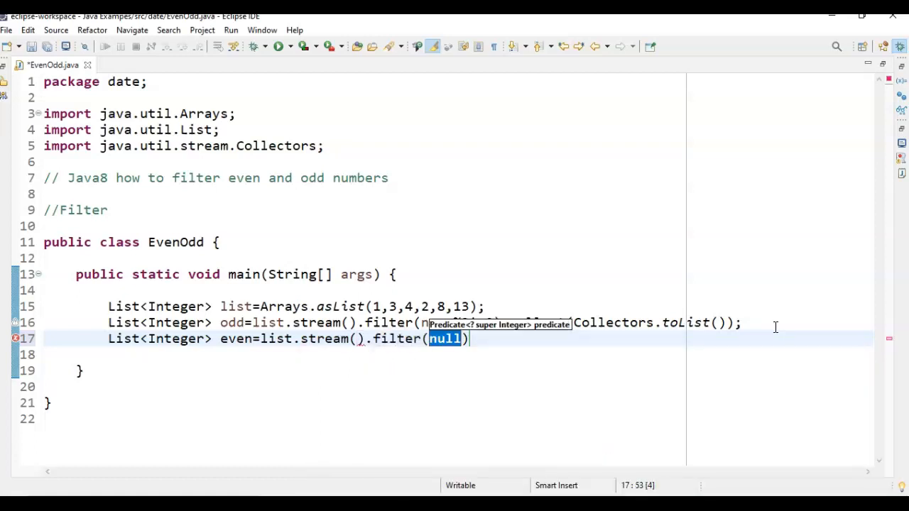
type("n->n")
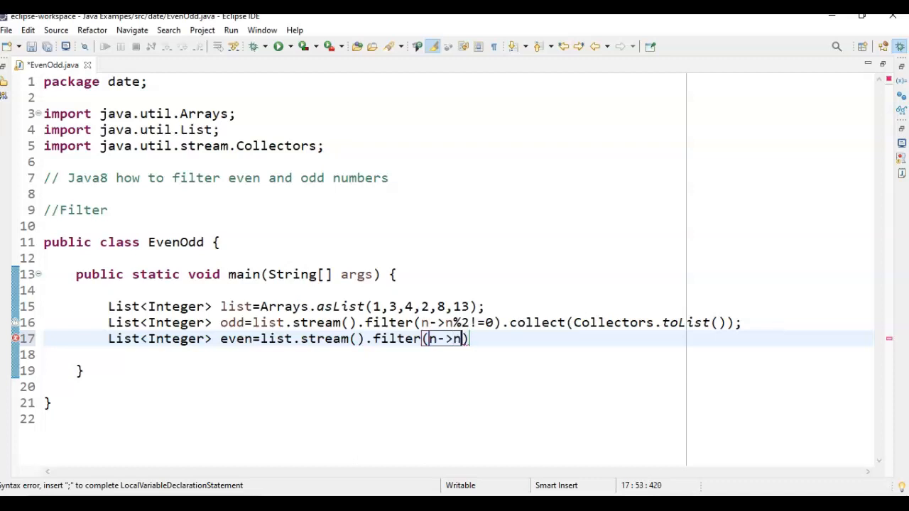
type("%")
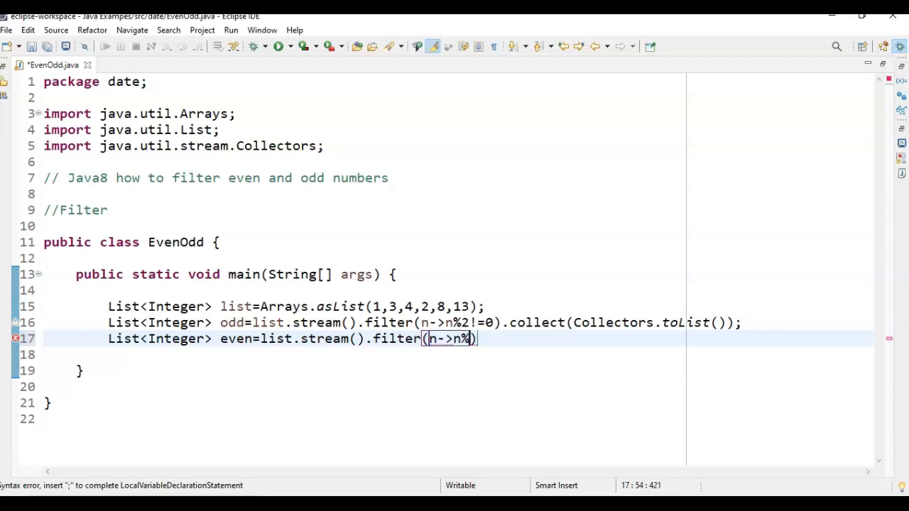
type("2")
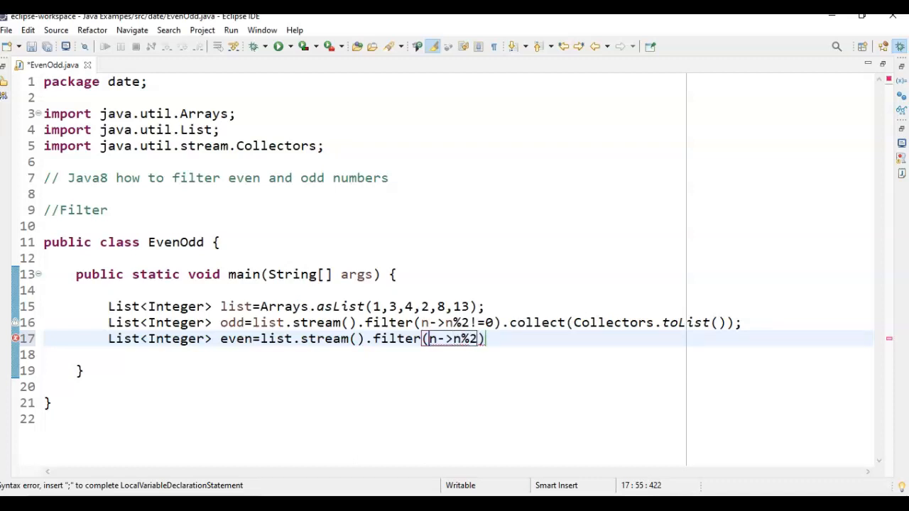
type("==0")
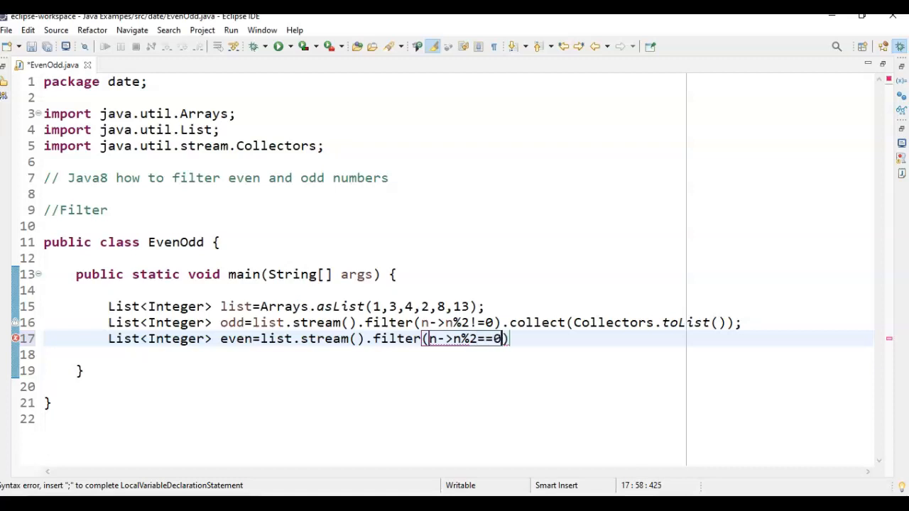
- Finish the even line with .collect(Collectors.toList())
type(".c")
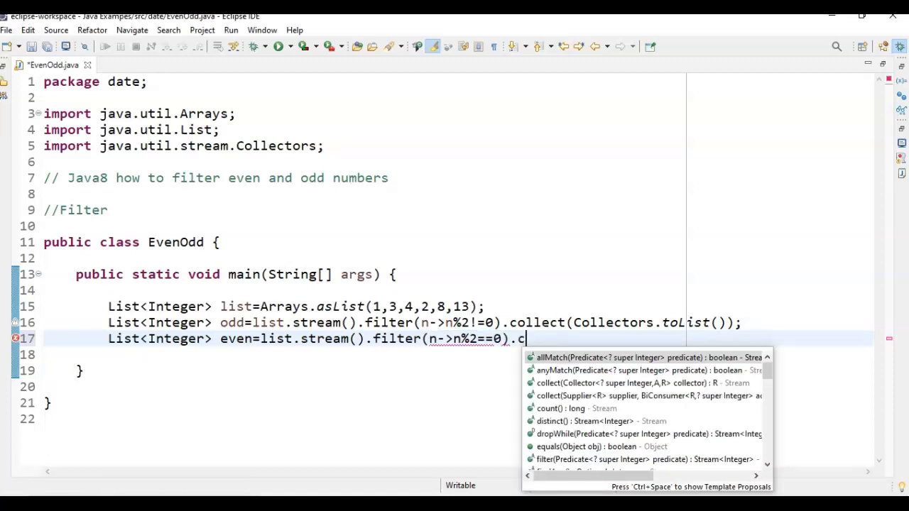
left_click(613, 384)
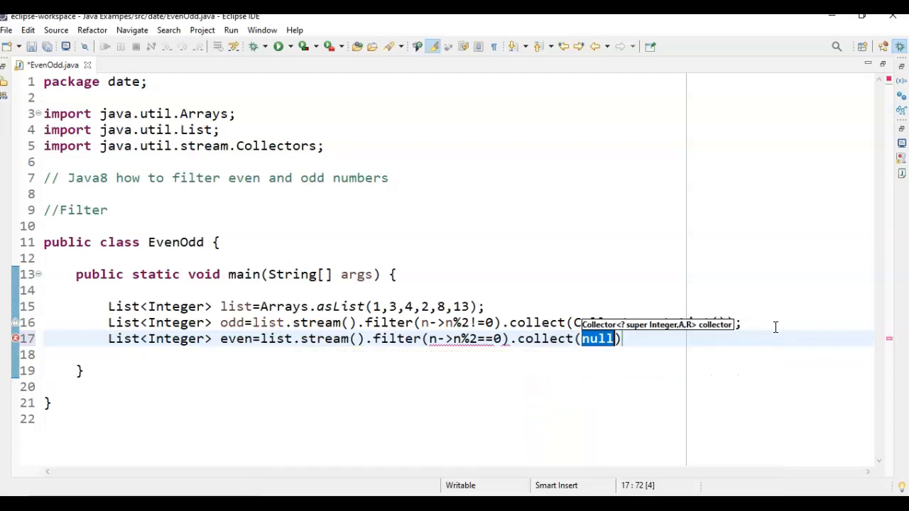
type("Collect")
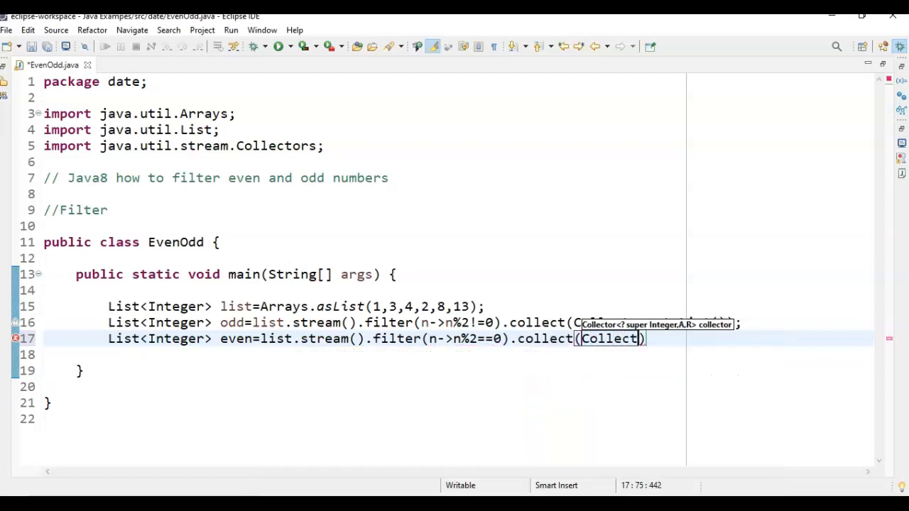
type("Collectors.l")
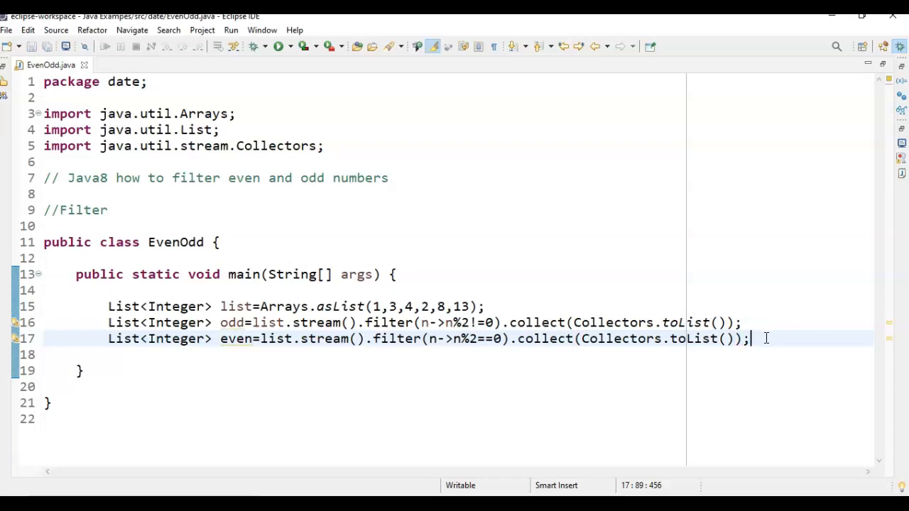
- Add System.out.println("evenList="+even) using the sysout template
type("sysout")
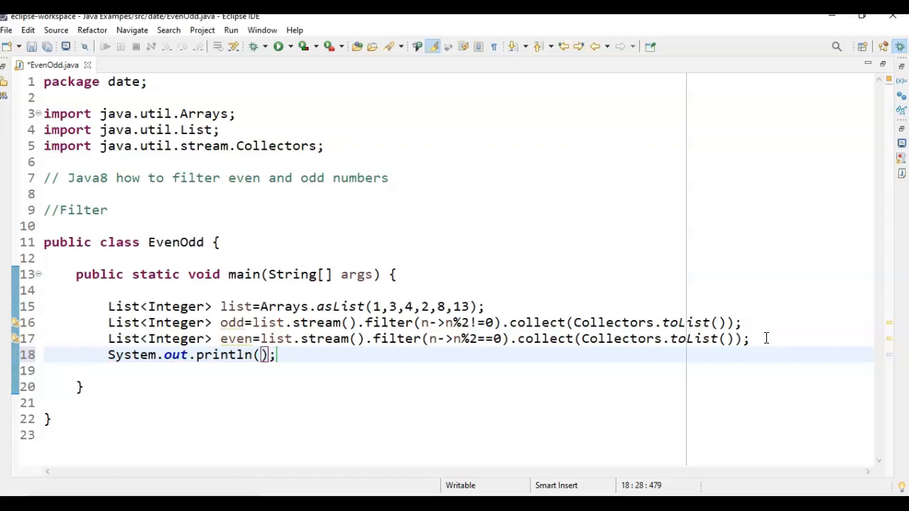
type("evenL")
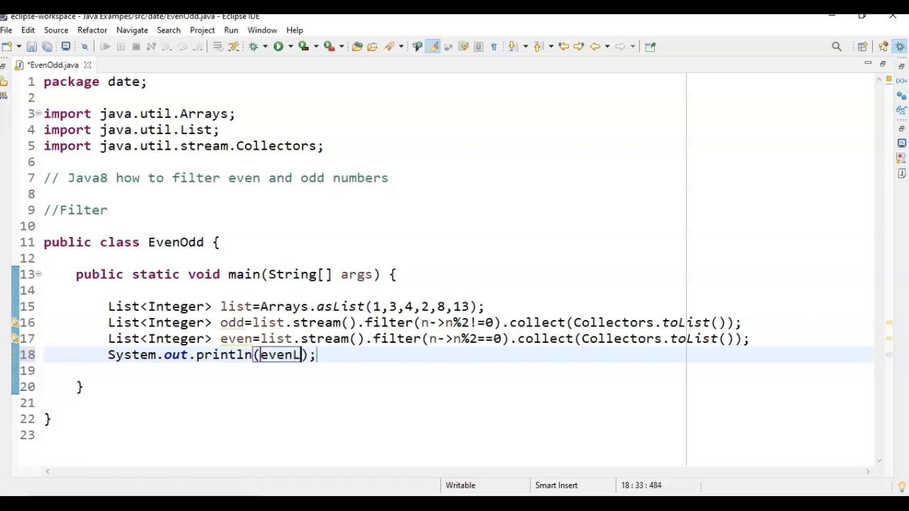
type("ist=\"")
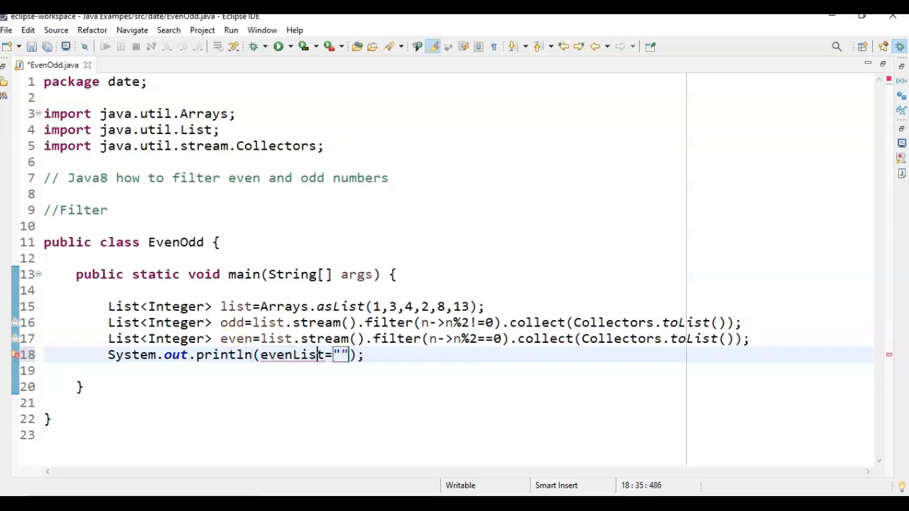
left_click(271, 355)
type("\"")
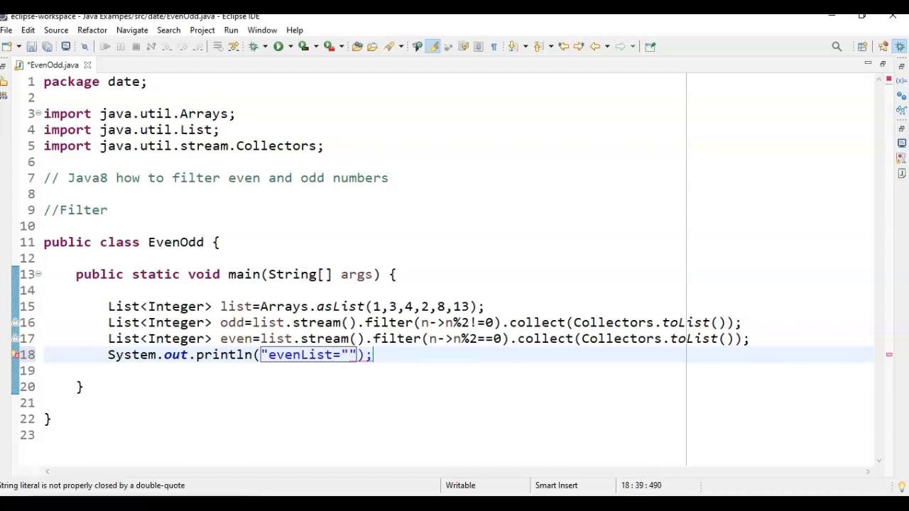
type("+")
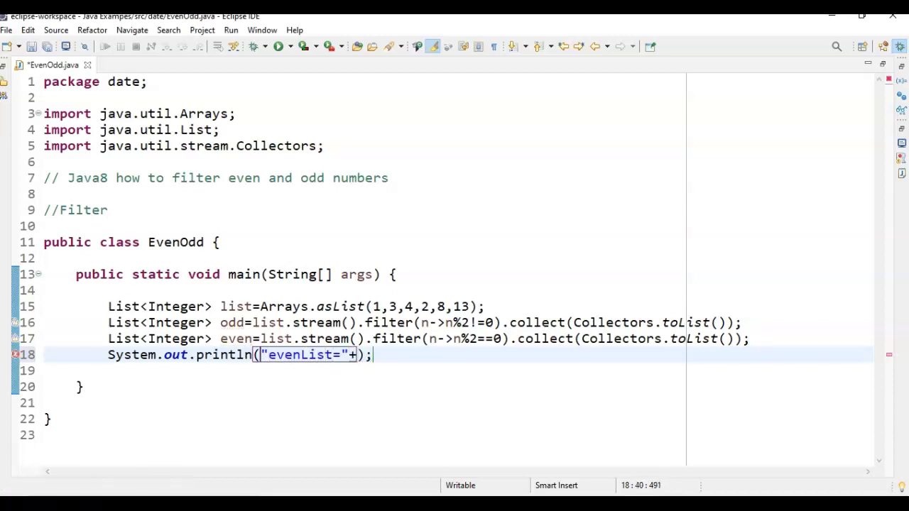
type("even")
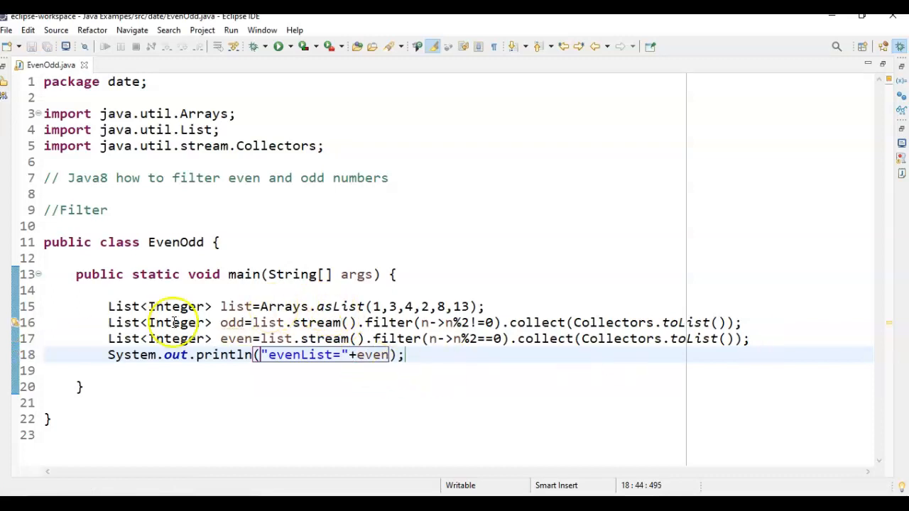
- Duplicate the print line and change it to output "OddList="+odd
triple_click(256, 355)
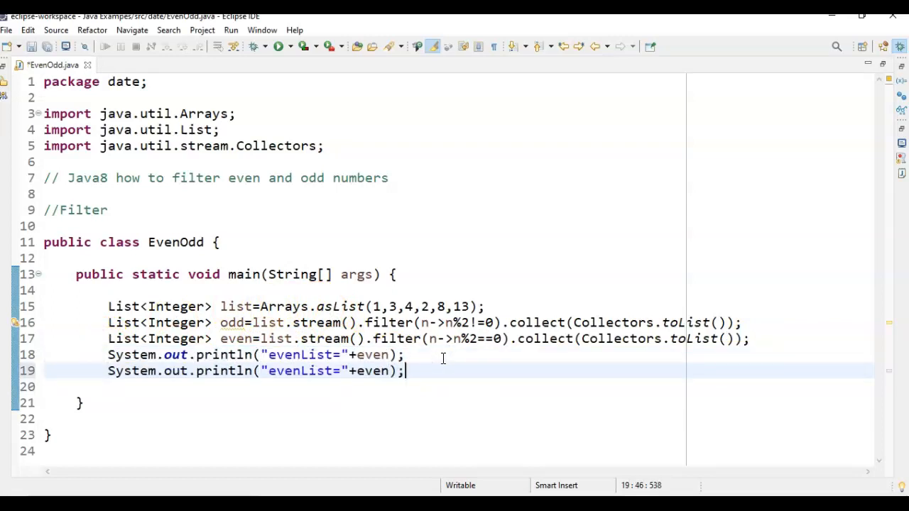
double_click(370, 372)
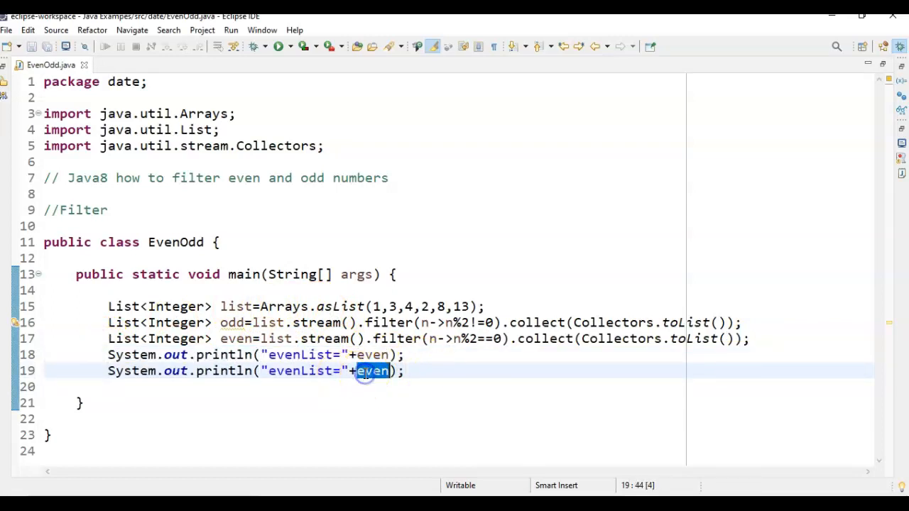
type("odd")
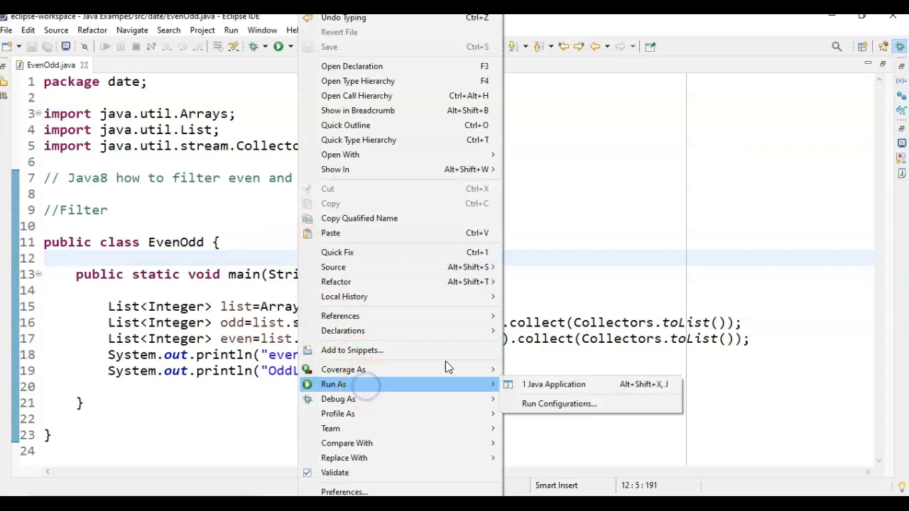
mouse_move(518, 385)
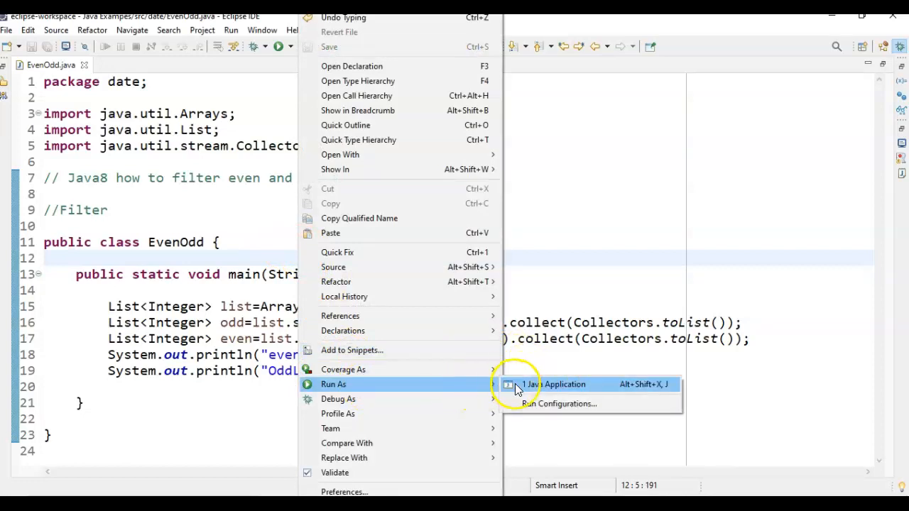
- Run EvenOdd as a Java application, printing evenList=[4, 2, 8] and OddList=[1, 3, 13]
left_click(560, 383)
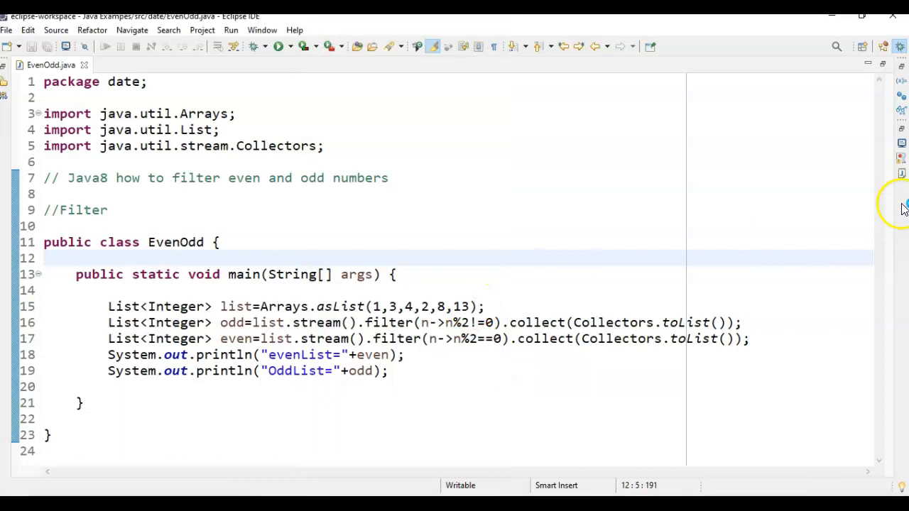
left_click(274, 46)
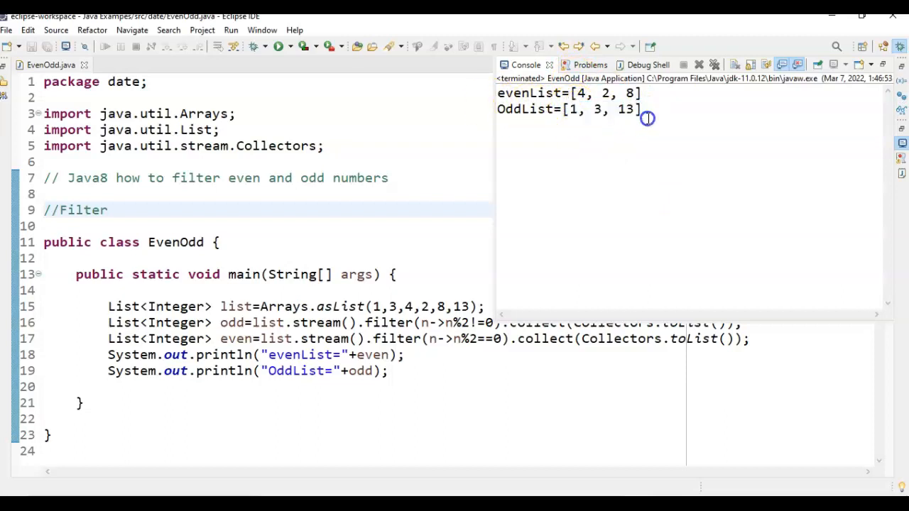
left_click(390, 258)
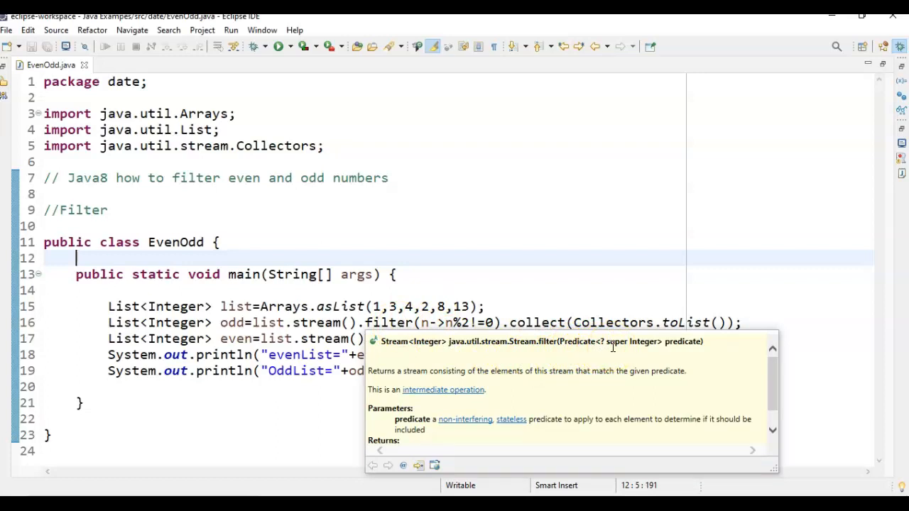
mouse_move(499, 358)
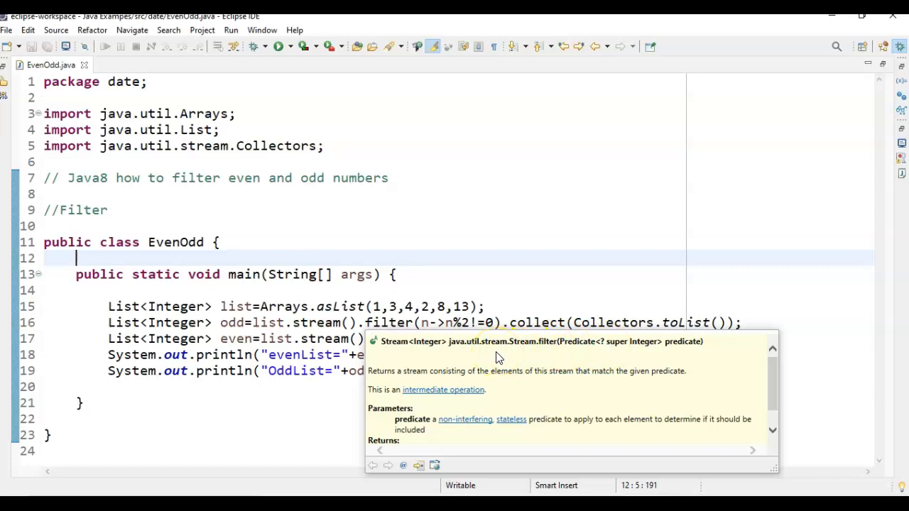
left_click(491, 307)
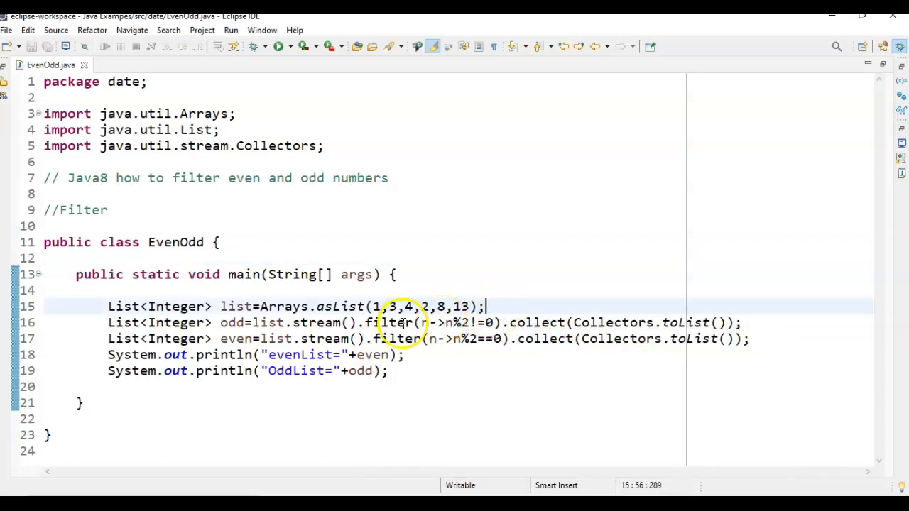
double_click(392, 323)
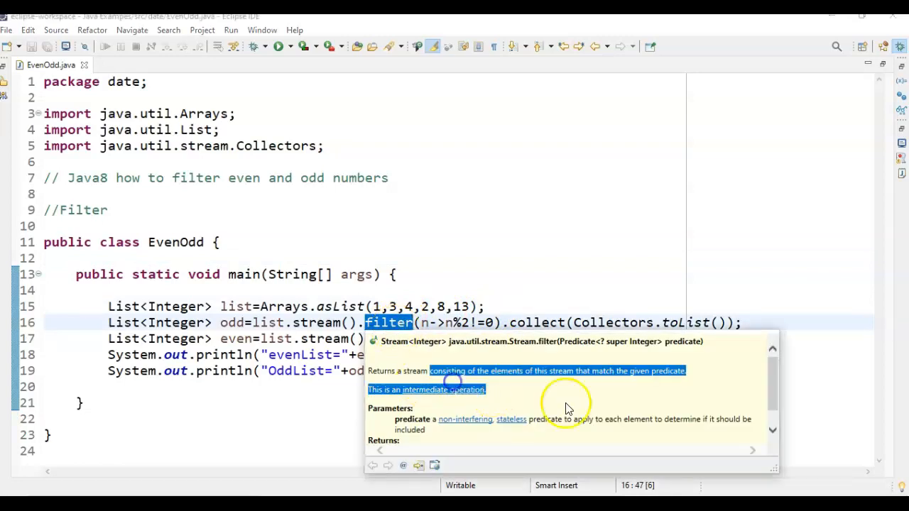
scroll("down", 3)
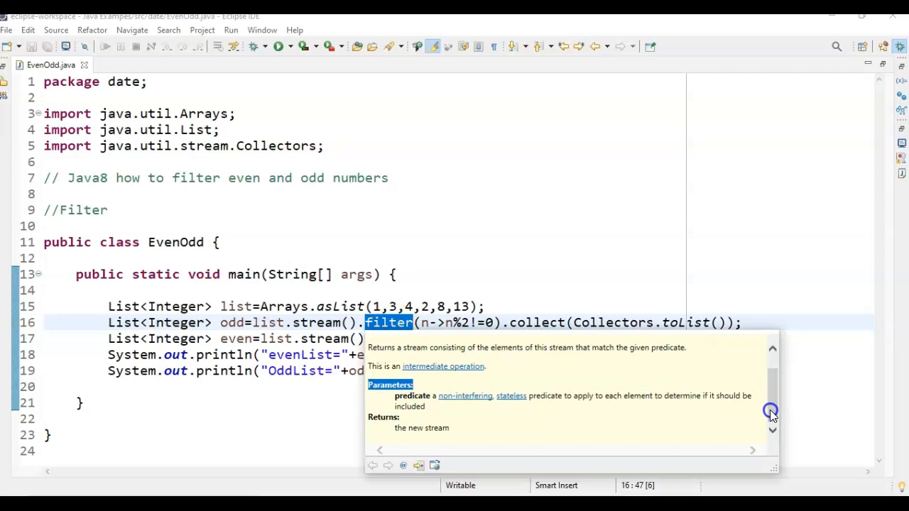
mouse_move(474, 411)
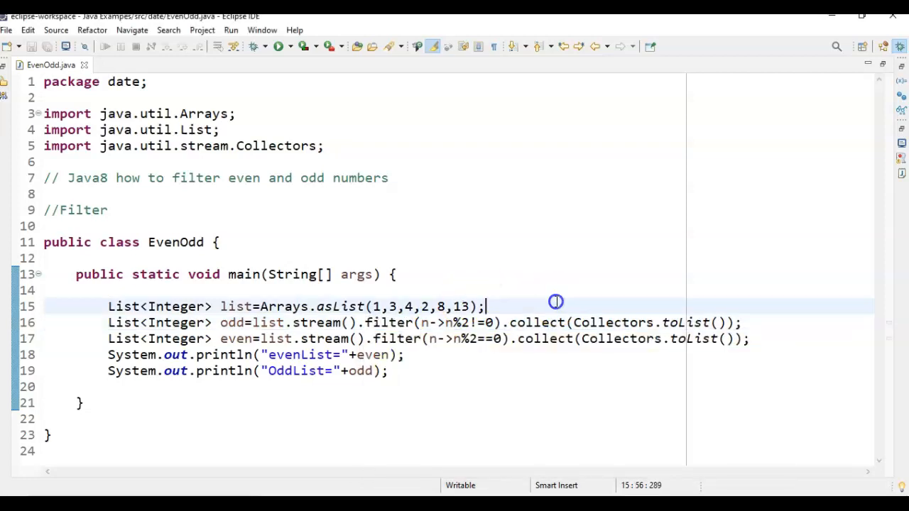
double_click(537, 322)
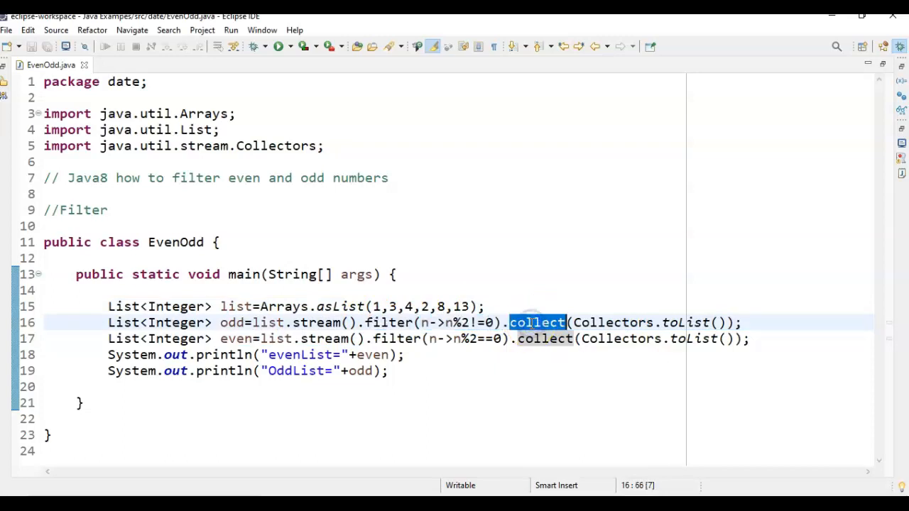
left_click(529, 322)
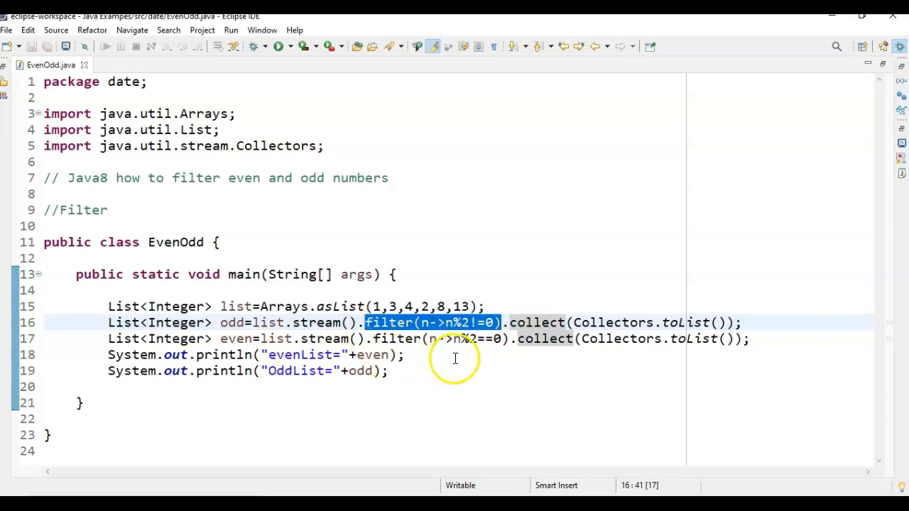
left_click(455, 355)
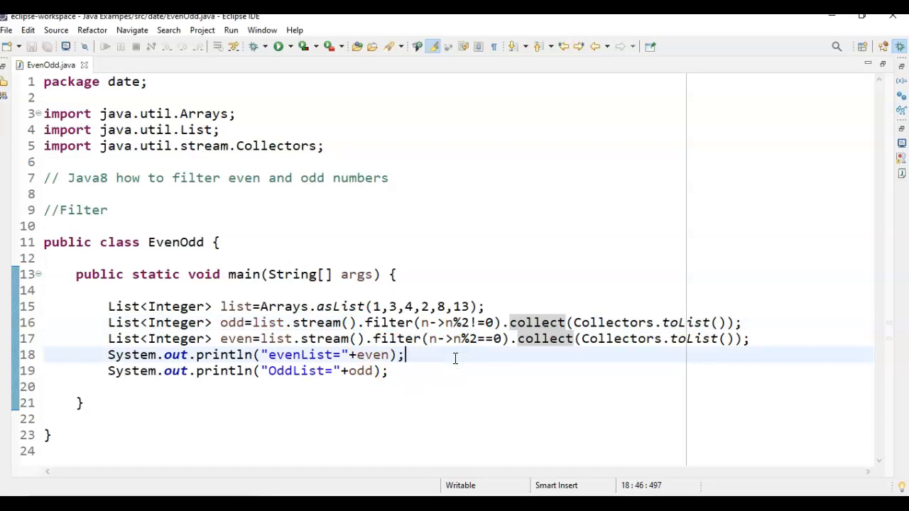
left_click(135, 274)
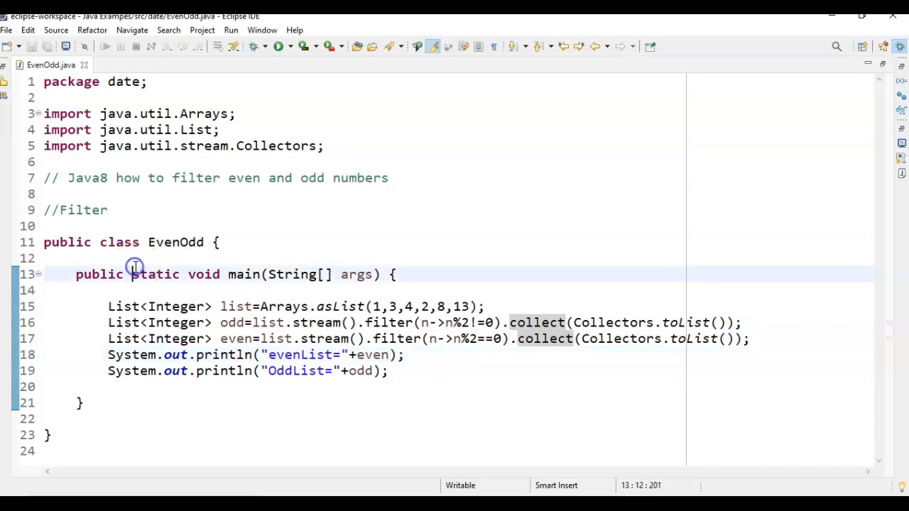